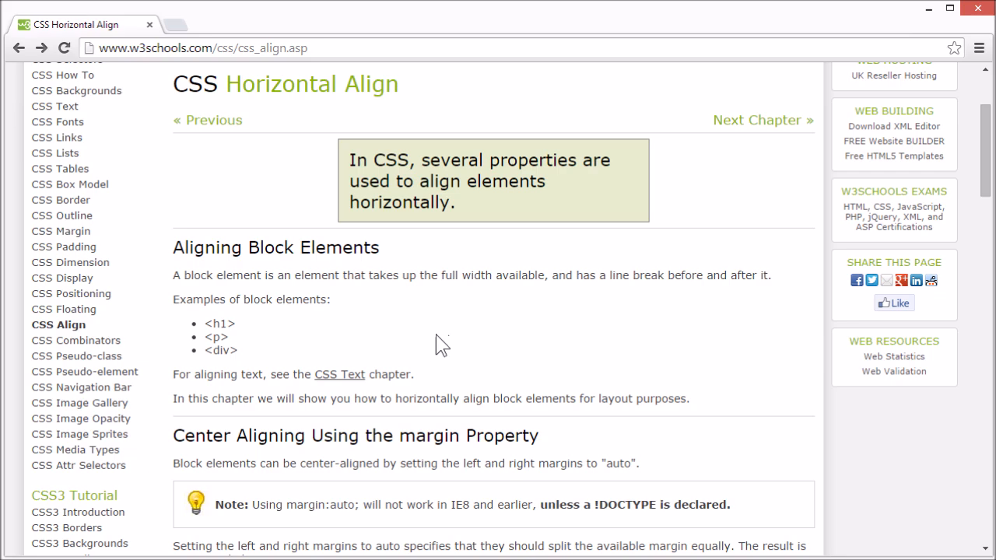
mouse_move(439, 352)
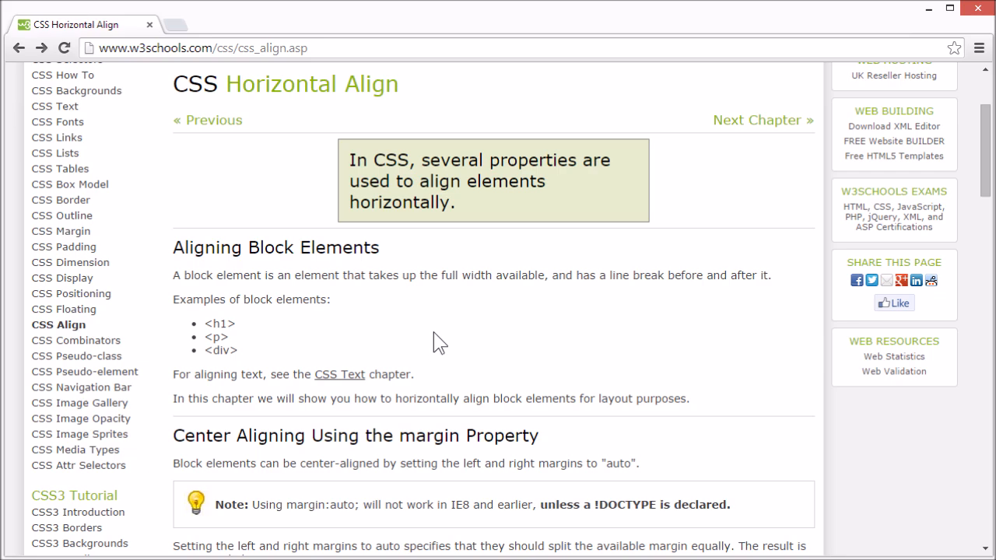
mouse_move(223, 259)
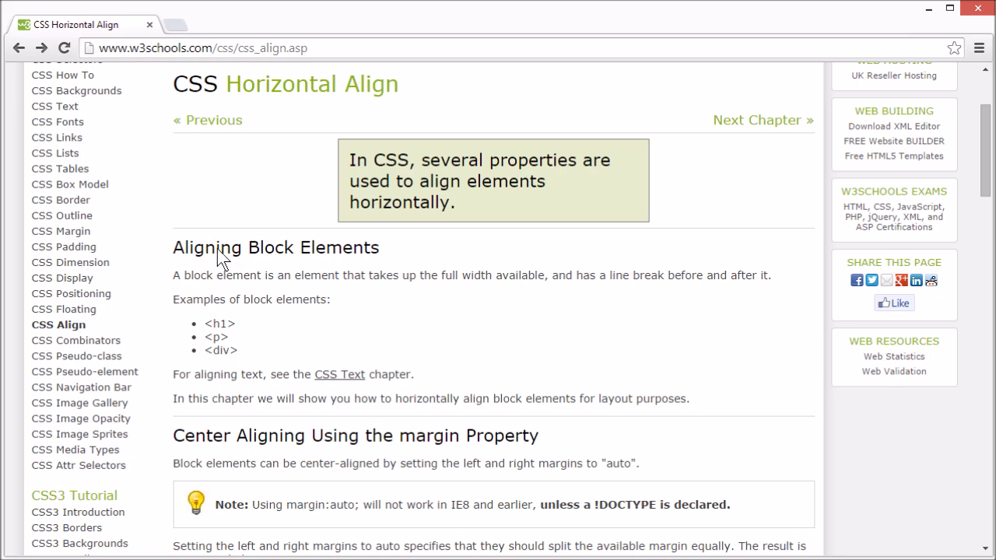
mouse_move(226, 267)
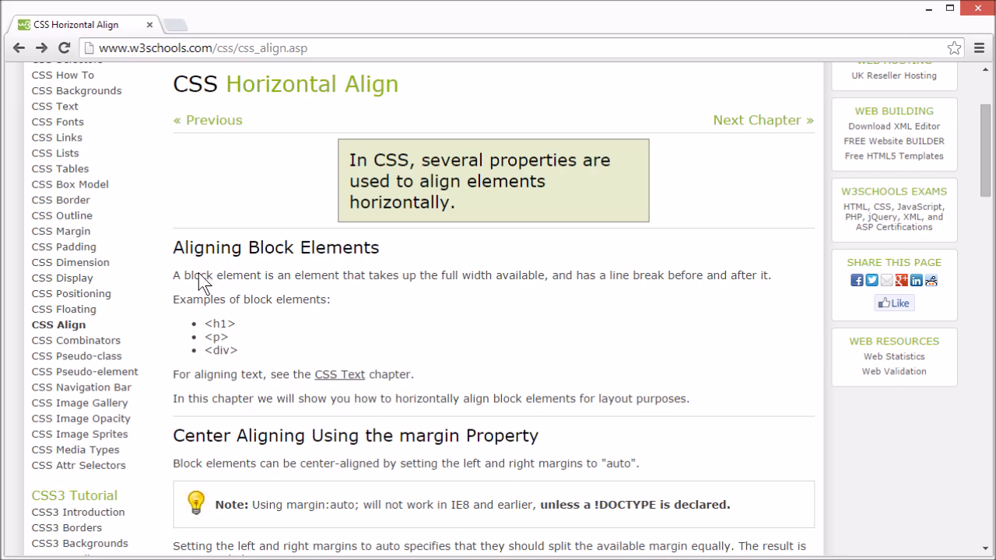
mouse_move(190, 330)
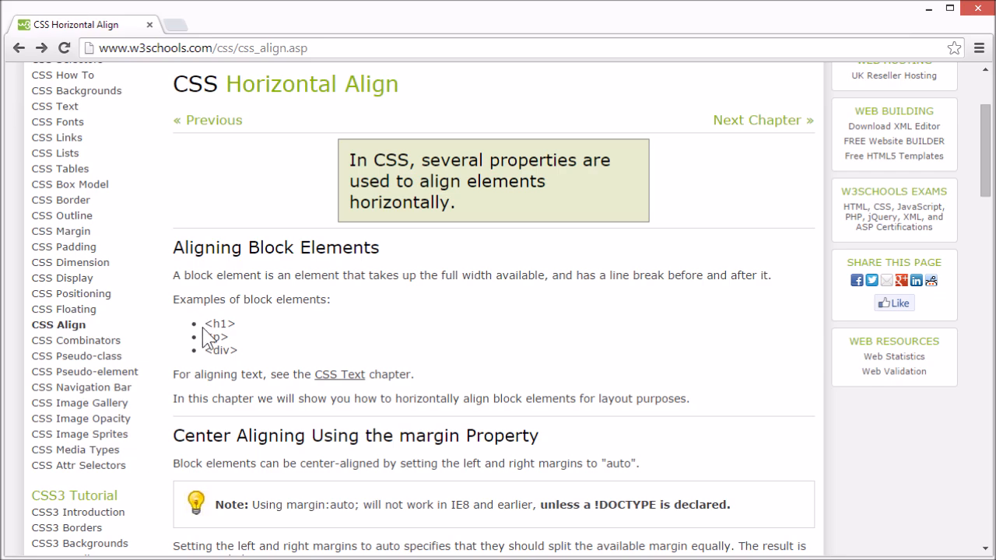
mouse_move(211, 352)
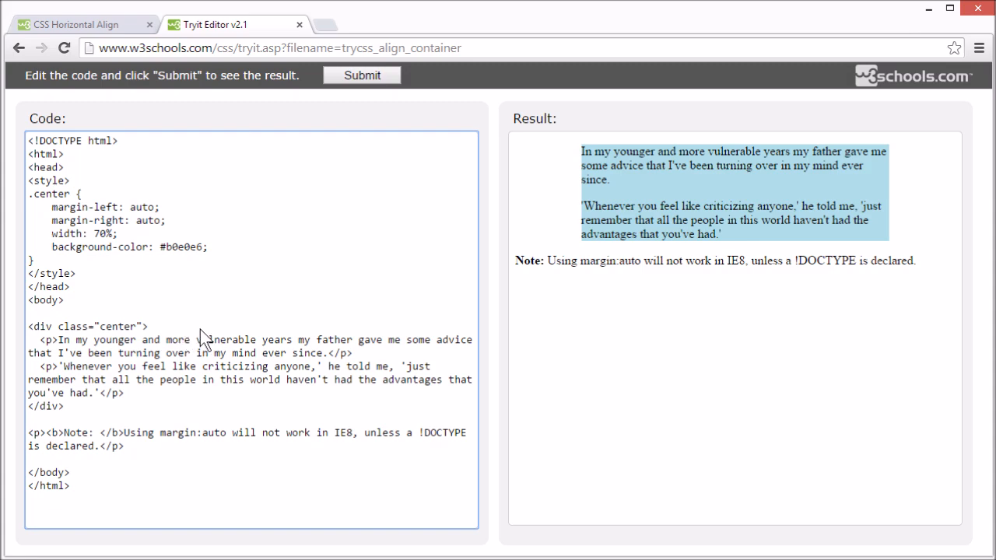
Step: Merge the margin-left and margin-right declarations into a single margin: auto
left_click_drag(52, 207, 165, 220)
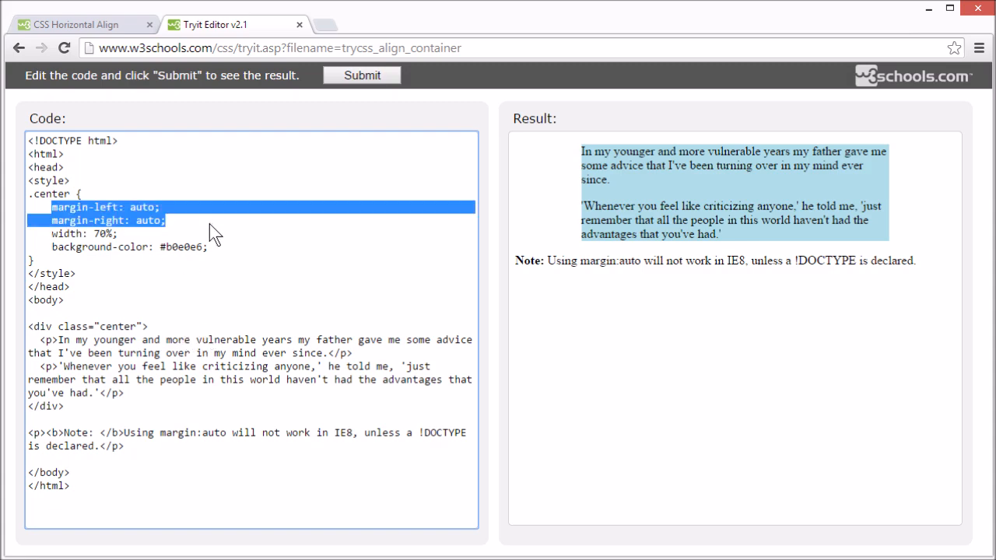
left_click(167, 220)
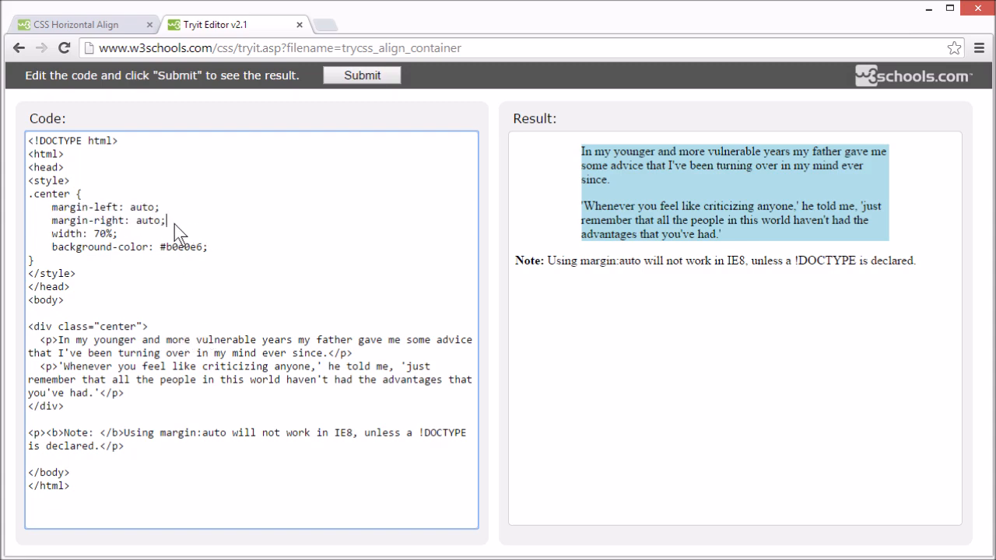
mouse_move(708, 266)
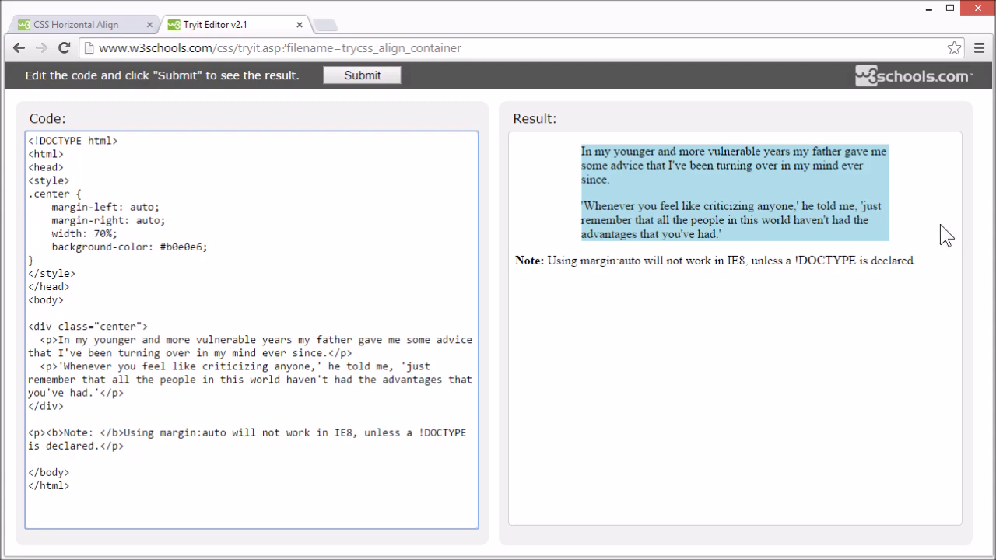
mouse_move(677, 218)
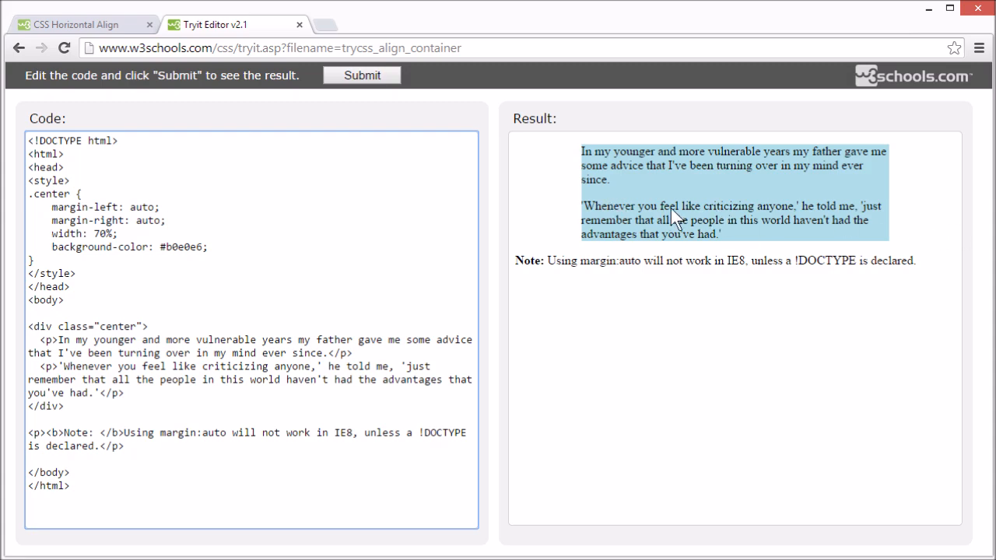
mouse_move(372, 224)
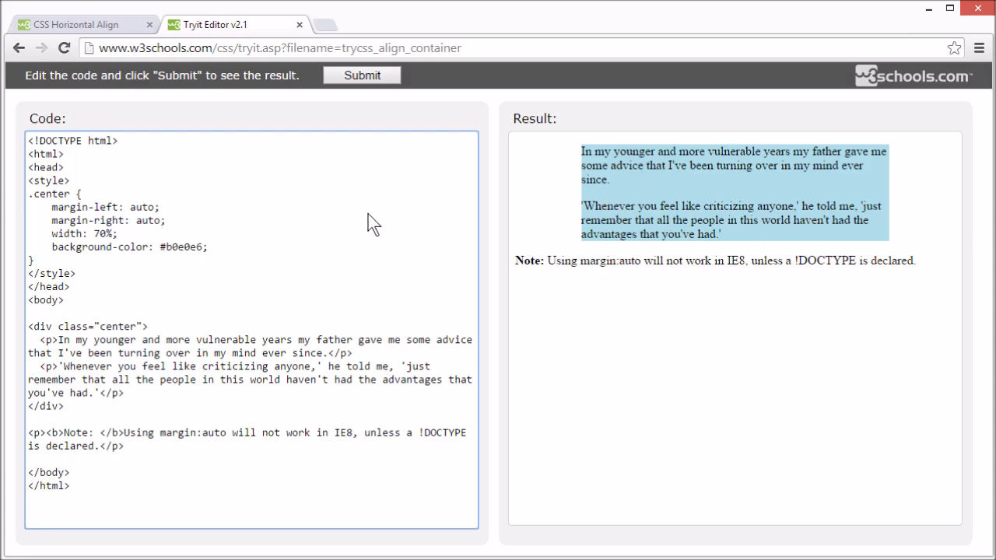
mouse_move(149, 370)
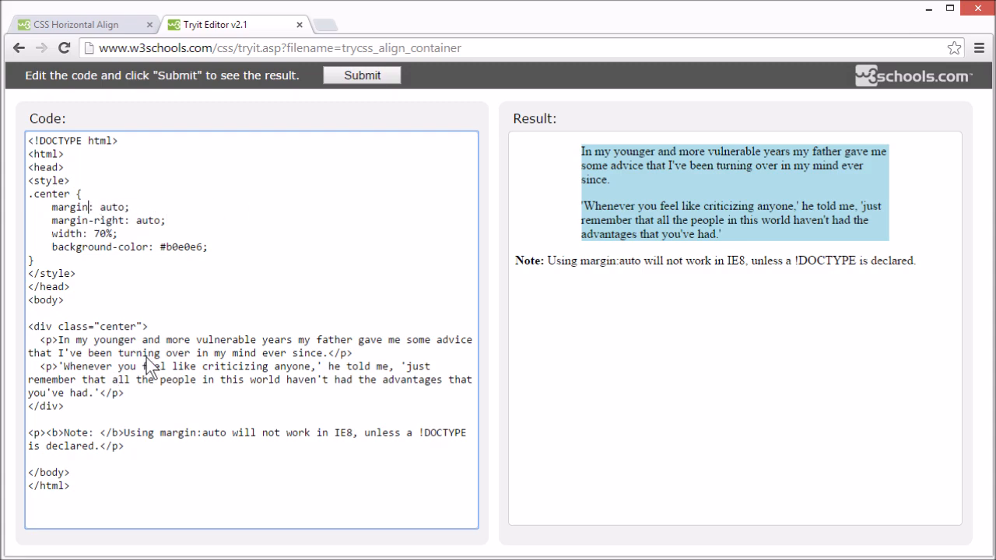
double_click(91, 220)
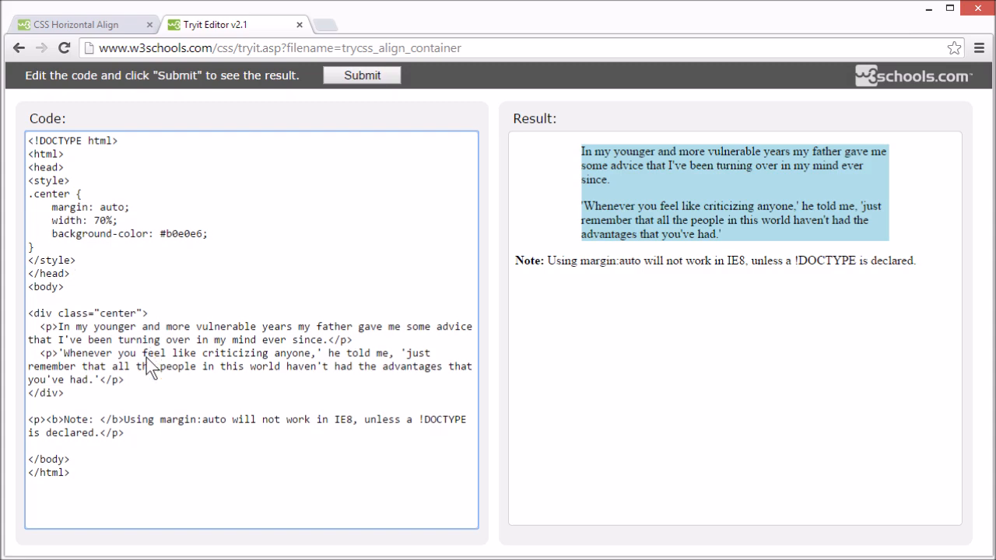
mouse_move(247, 375)
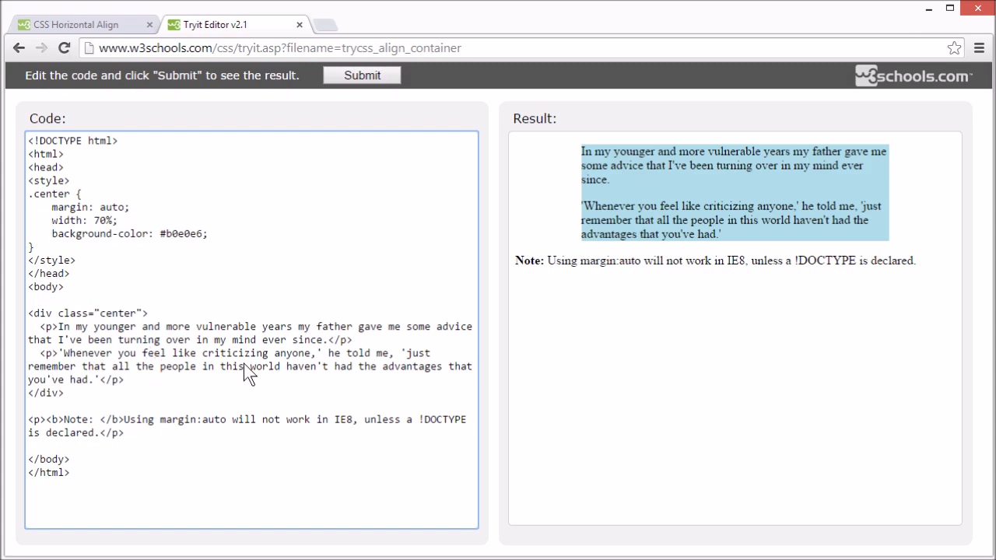
mouse_move(340, 76)
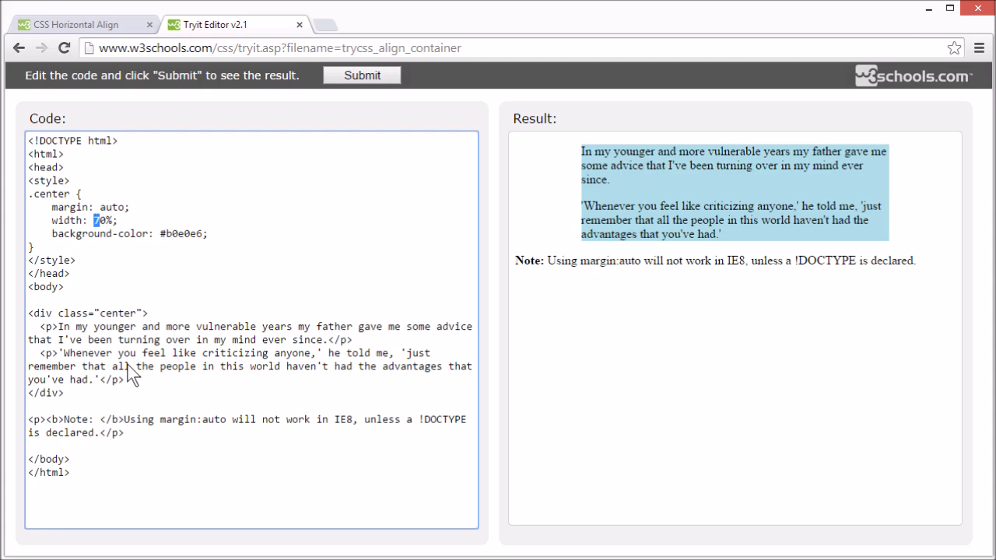
Step: Run the centred box at width 100%, then again at width 200px
type("1")
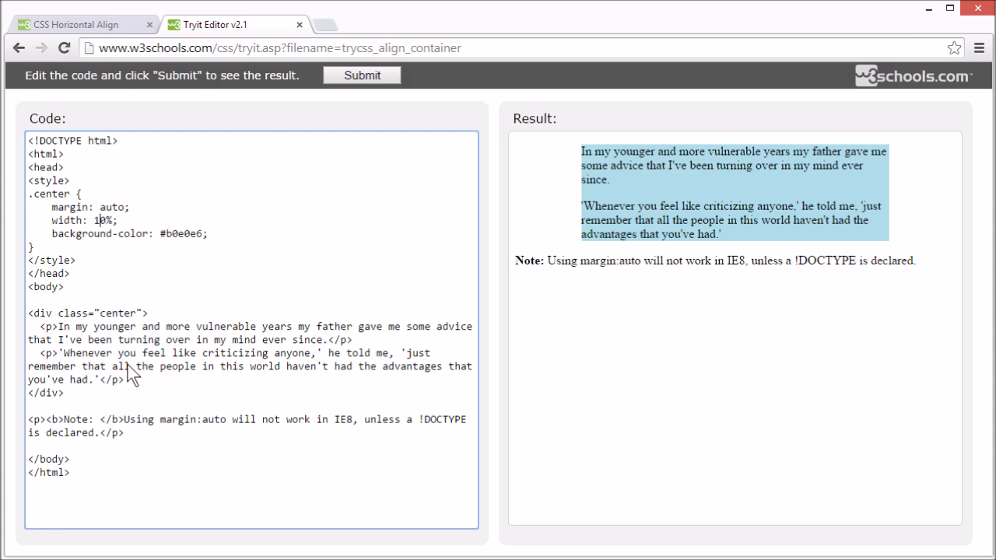
left_click(361, 75)
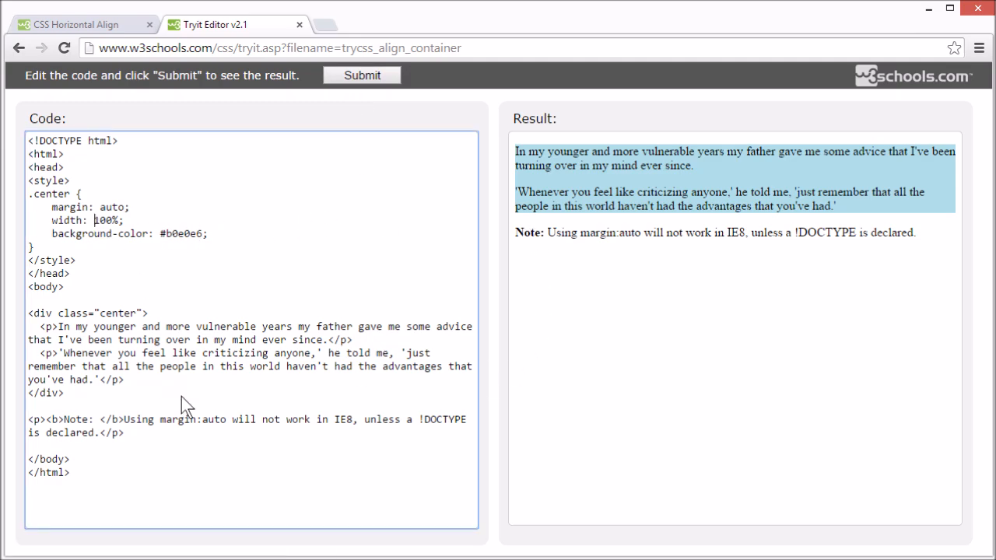
type("200px")
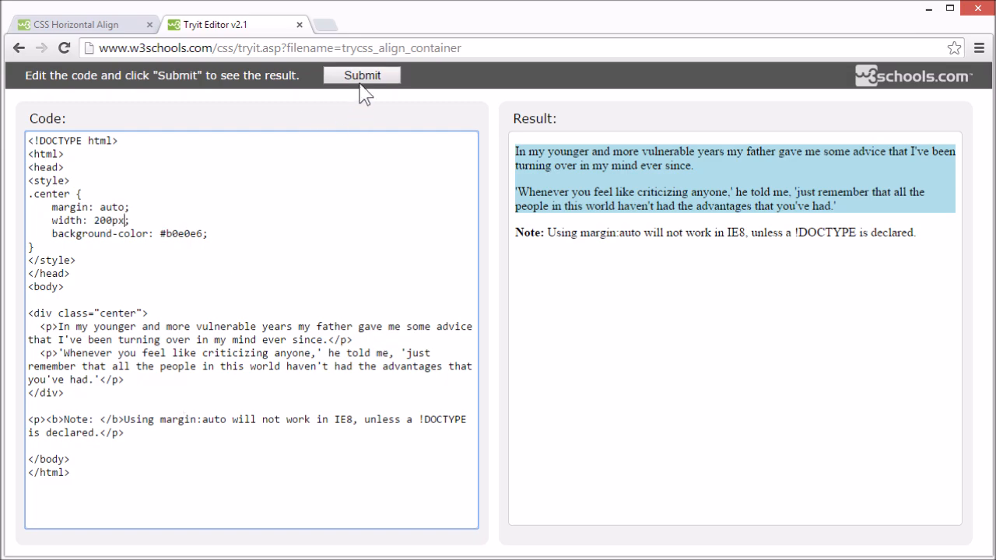
left_click(361, 74)
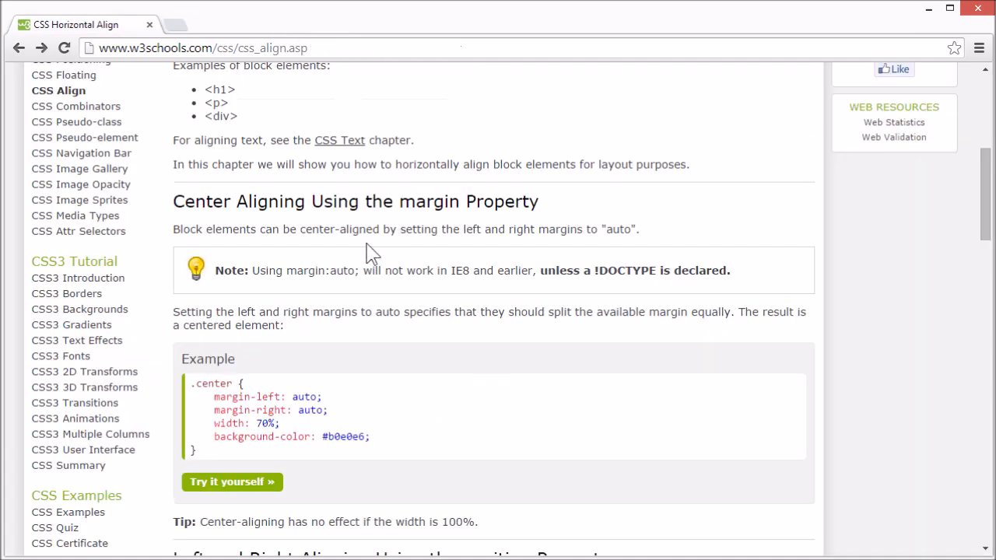
Step: Scroll to the position-property right-align example and open it in the Tryit Editor
scroll("down", 3)
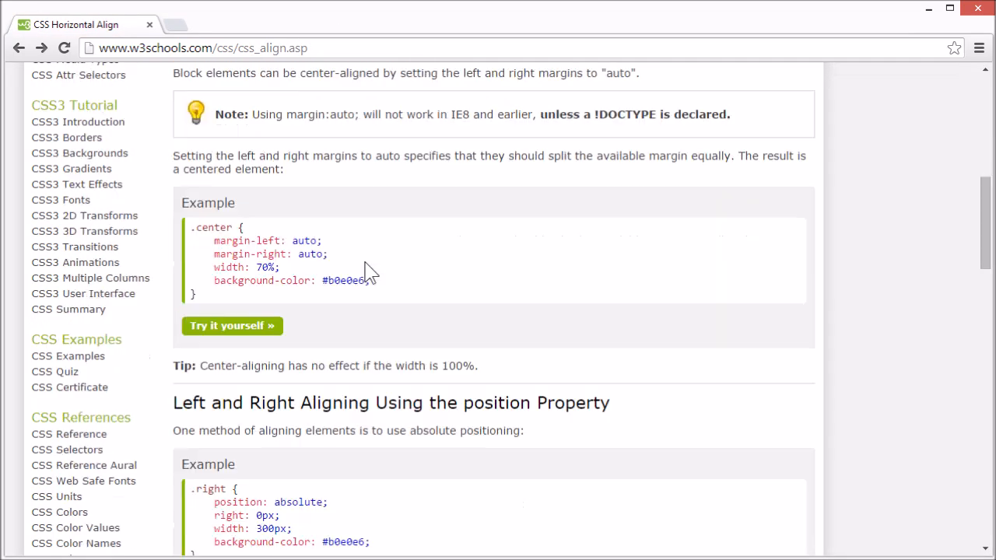
mouse_move(355, 268)
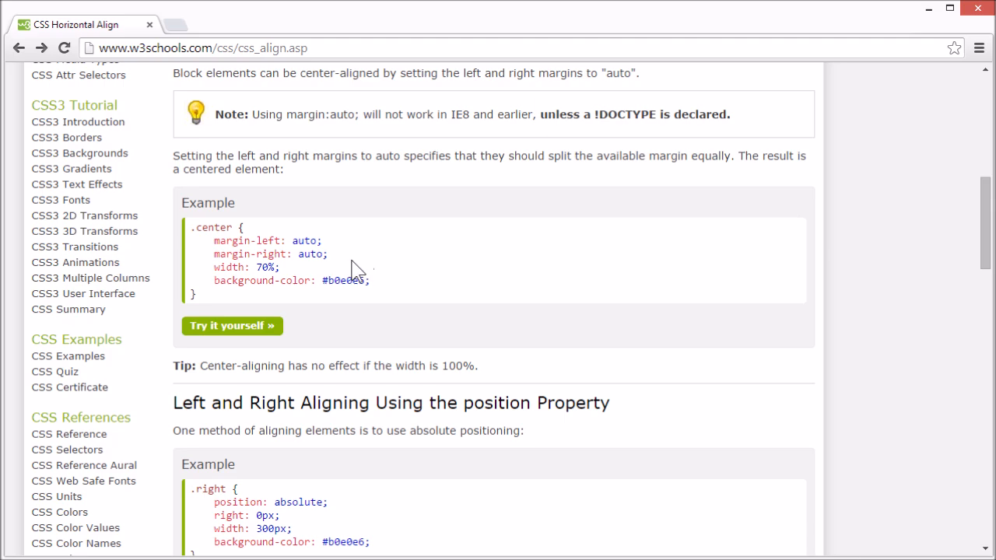
scroll("down", 3)
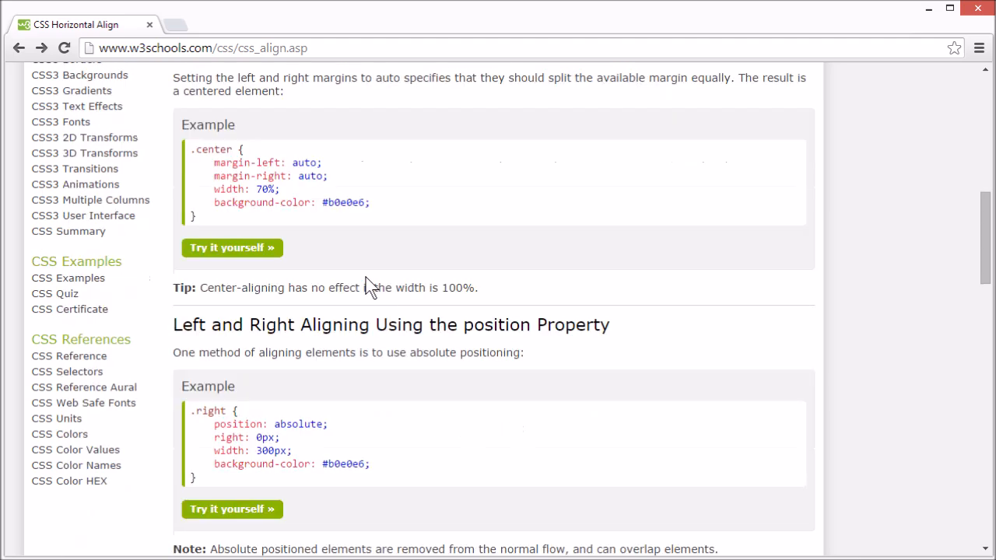
scroll("down", 3)
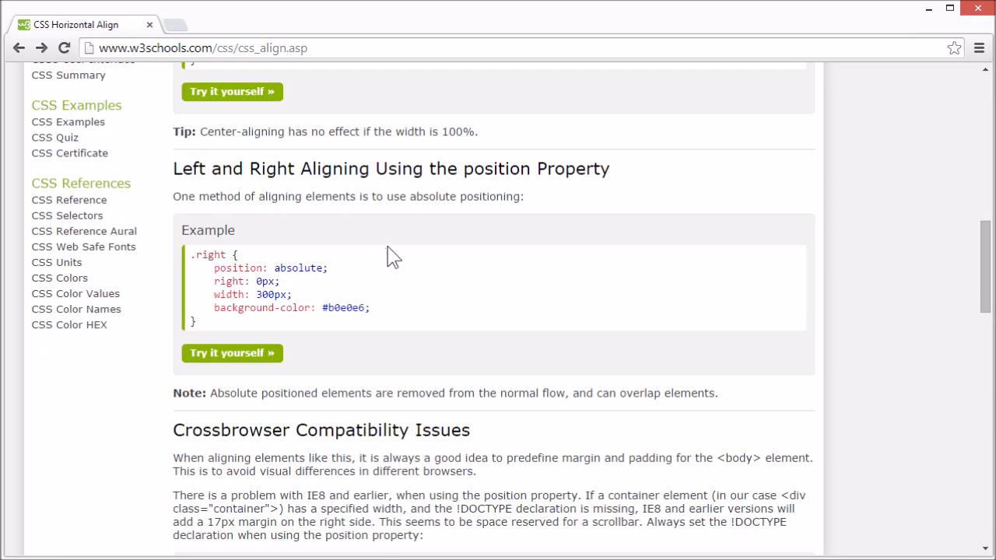
left_click(231, 353)
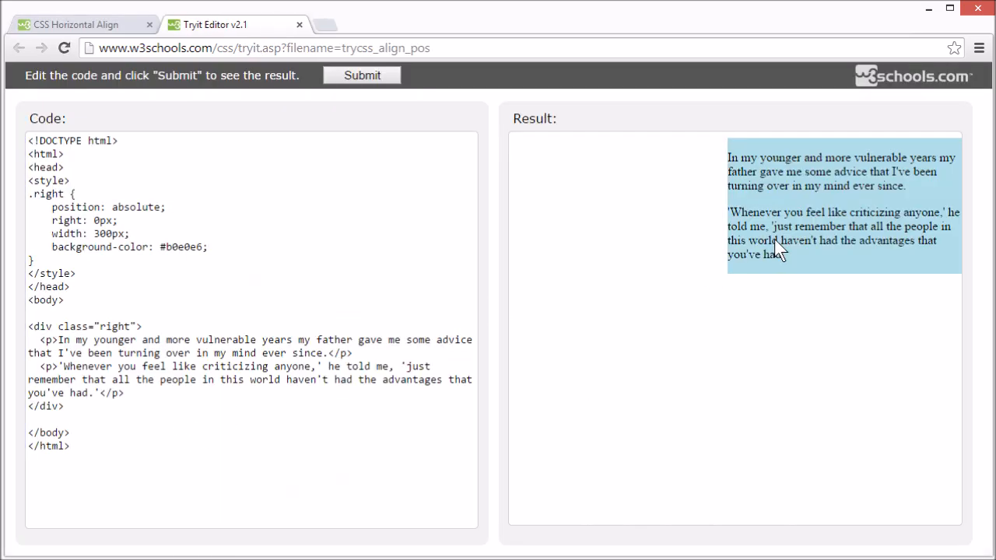
mouse_move(901, 160)
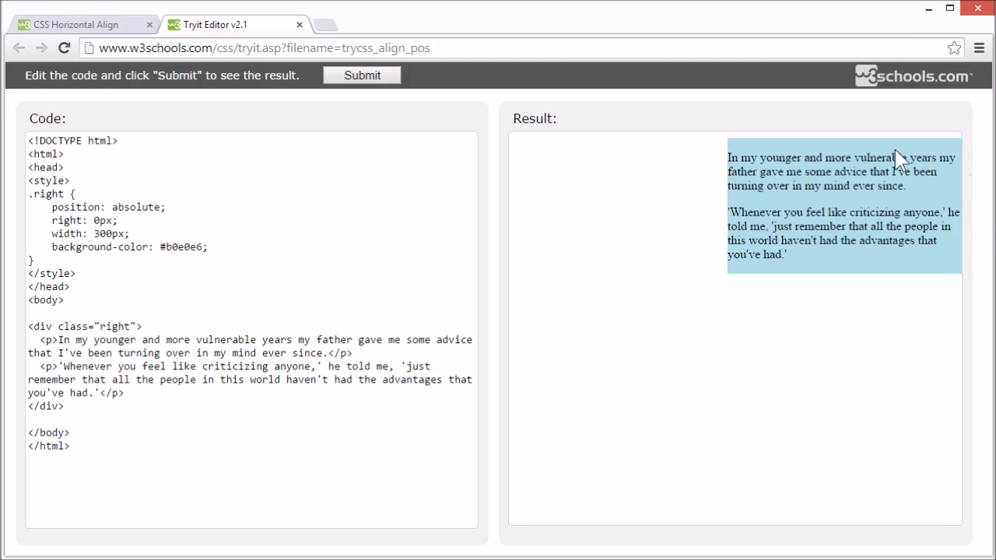
Step: Change the .right rule's right: 0px offset to left: 0px and rerun
double_click(132, 207)
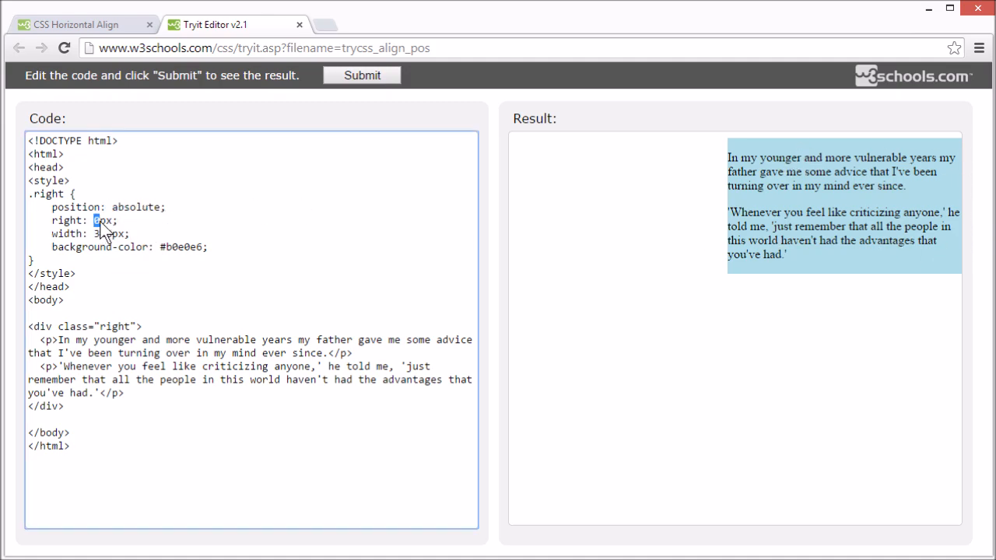
double_click(65, 221)
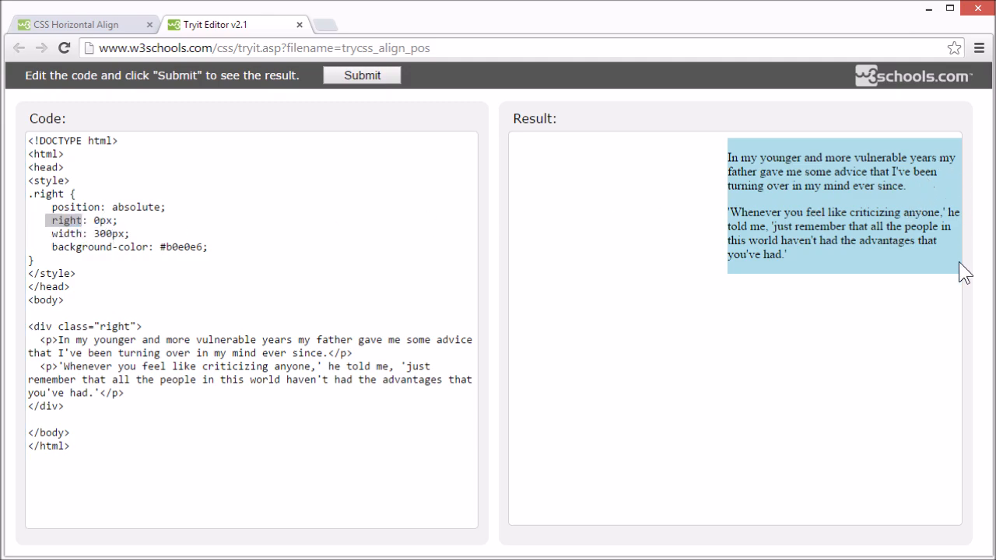
left_click(63, 220)
type("lef")
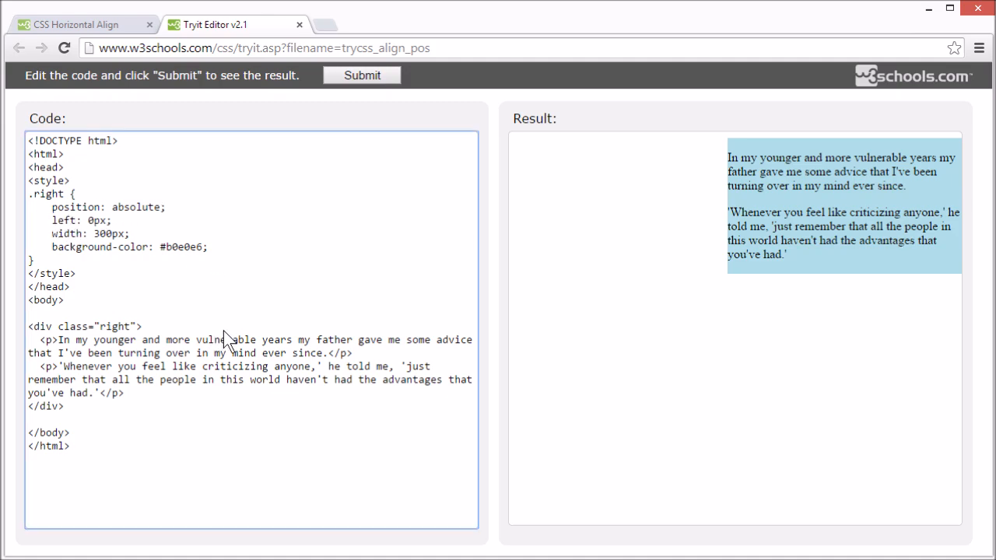
left_click(361, 74)
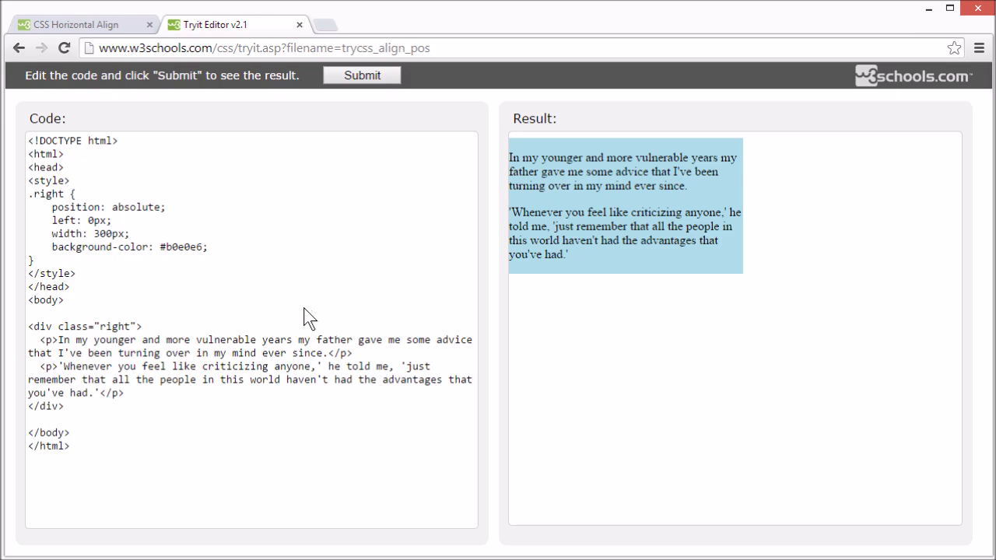
mouse_move(306, 336)
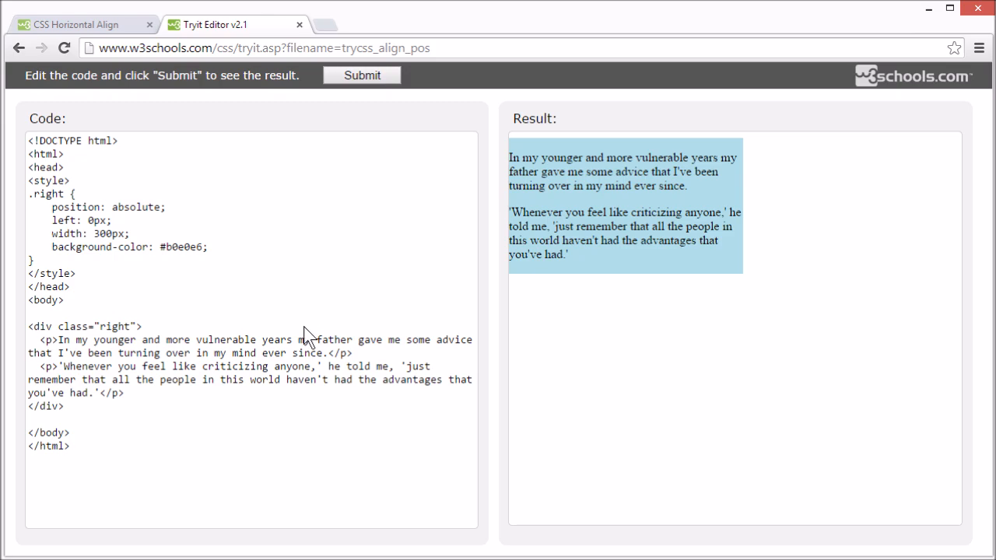
mouse_move(31, 373)
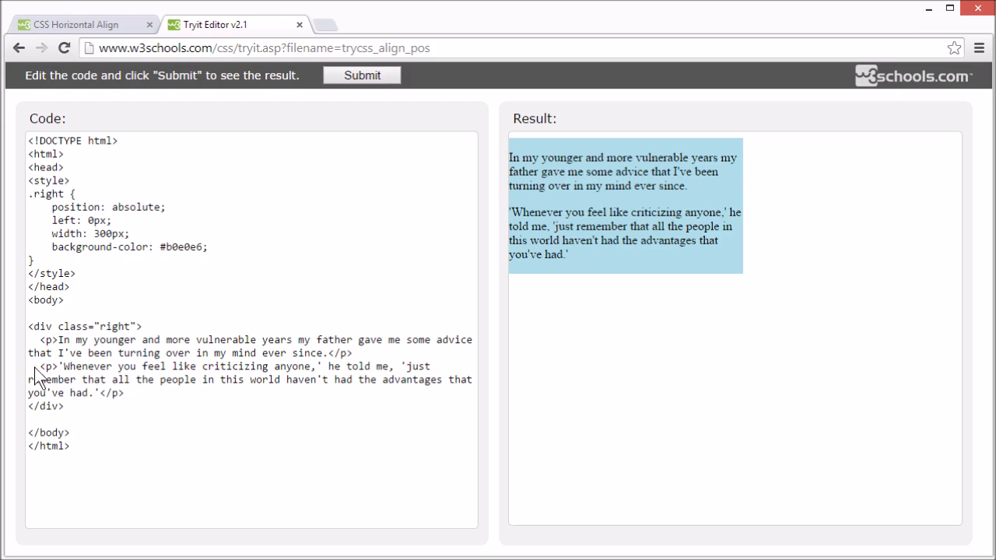
Step: Paste a copy of the second paragraph after the div and run to see the overlap
left_click_drag(26, 366, 147, 379)
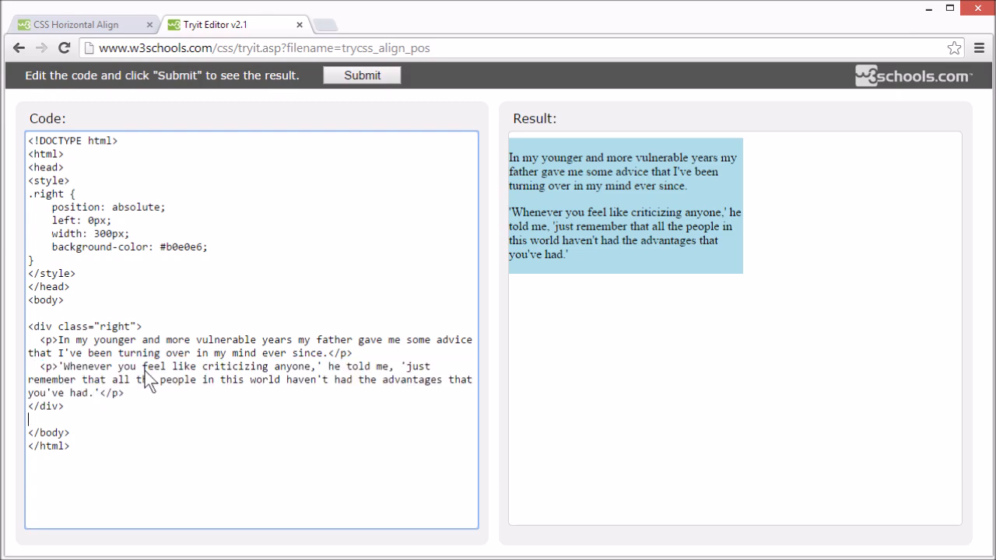
type("<p>'Whenever you feel like criticizing anyone,' he told me, 'just remember that all the people in this world haven't had the advantages that you've had.'</p>")
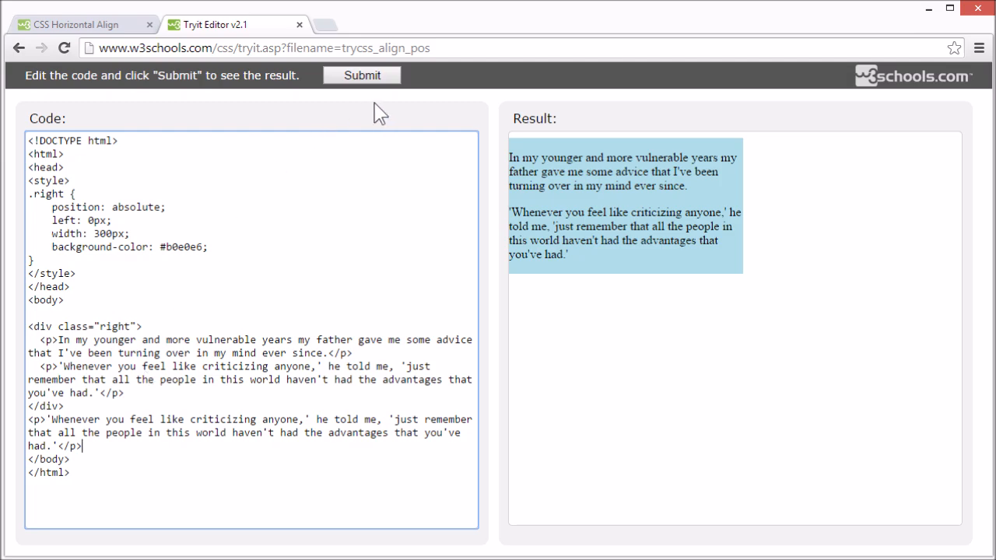
left_click(361, 75)
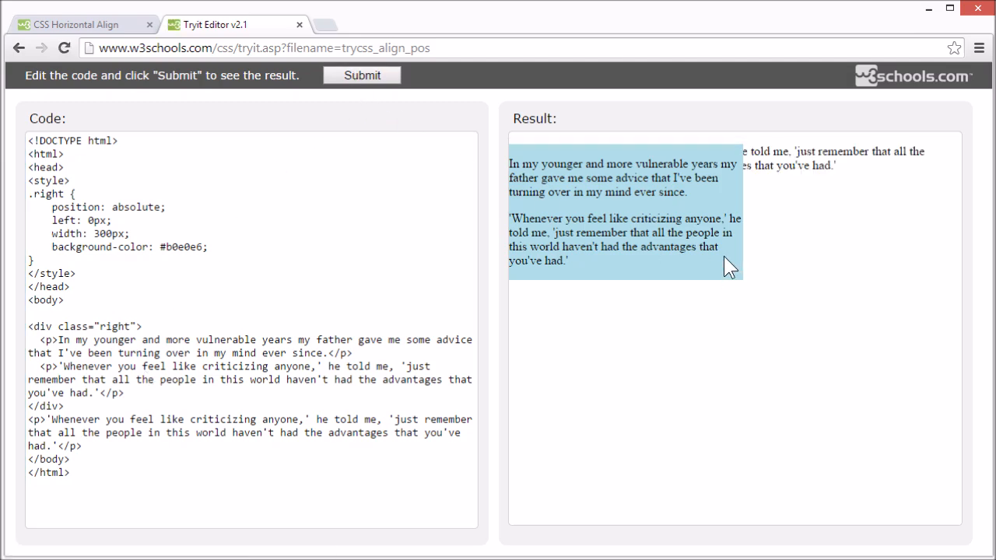
mouse_move(677, 181)
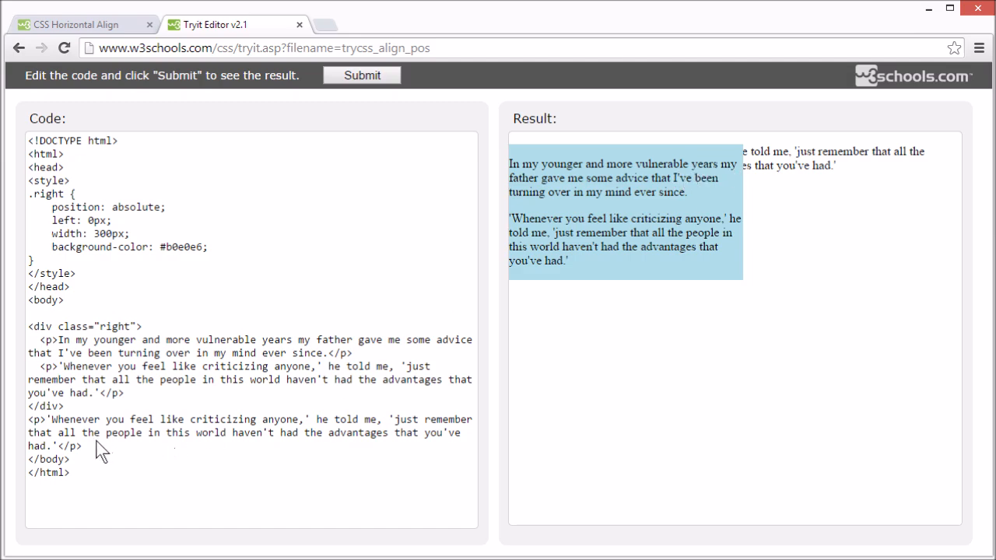
left_click(195, 446)
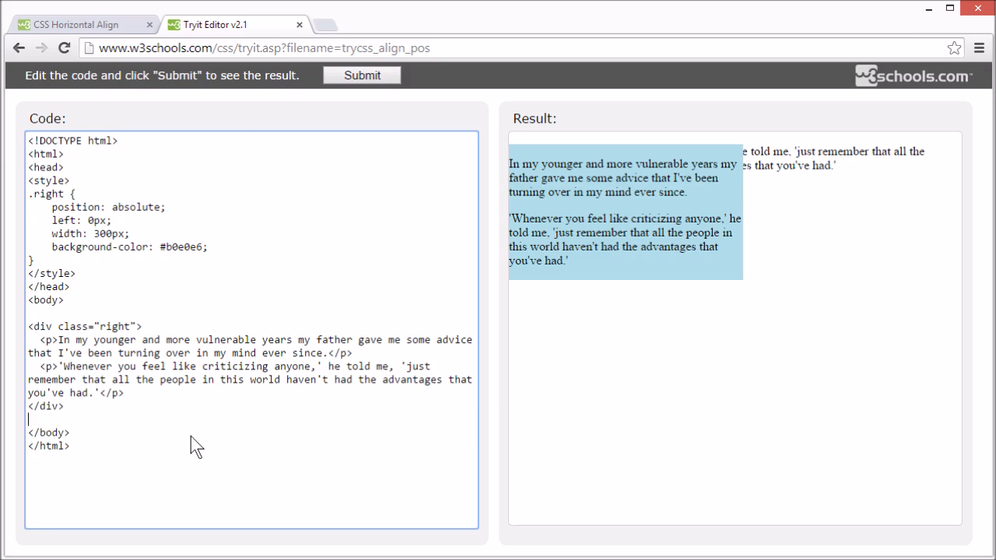
Step: Rerun without the pasted paragraph so only the left-aligned blue box shows
left_click(361, 75)
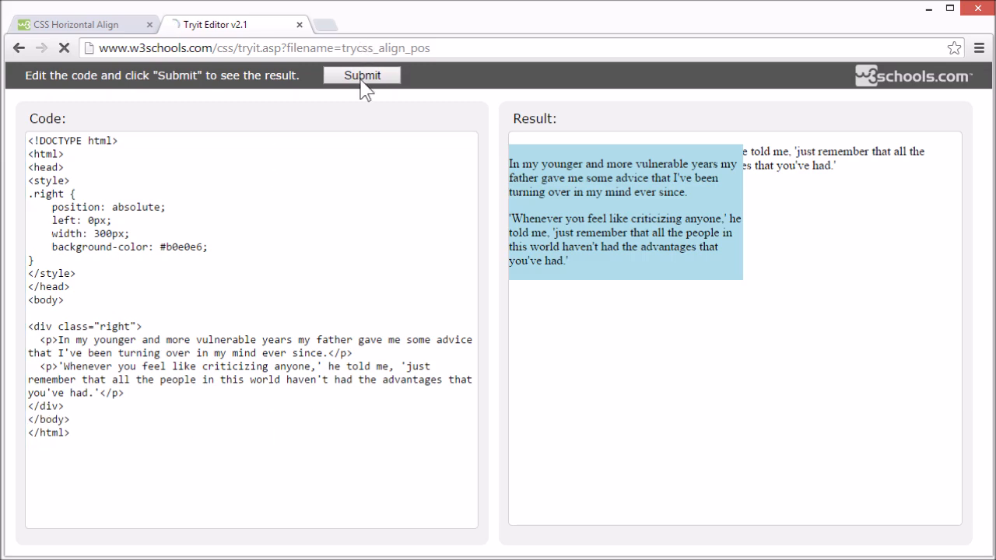
left_click(362, 75)
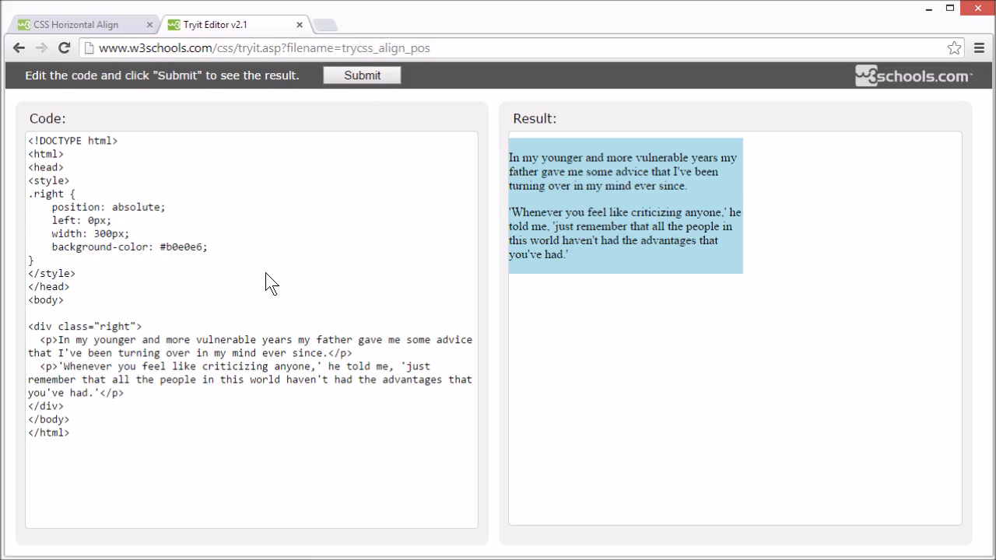
mouse_move(239, 280)
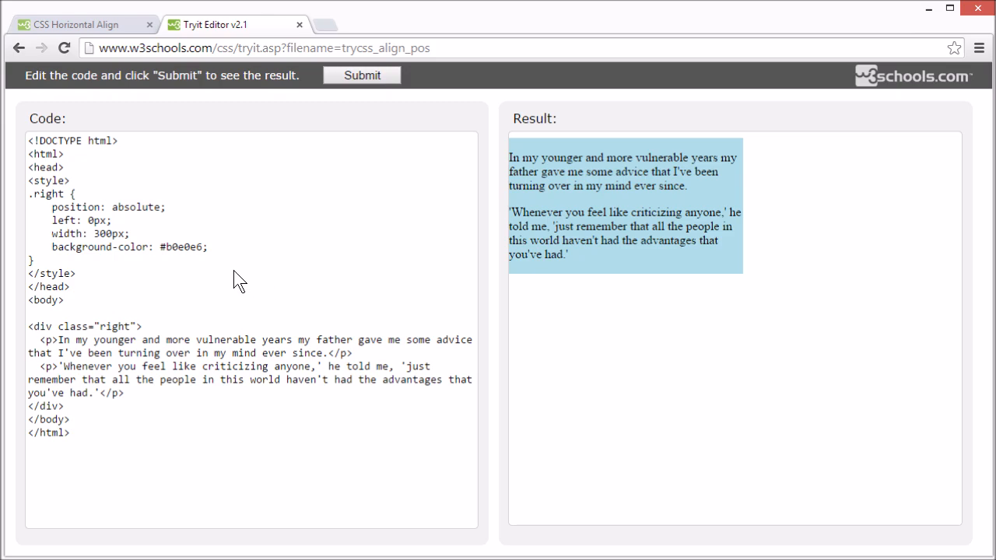
left_click(72, 181)
type("b")
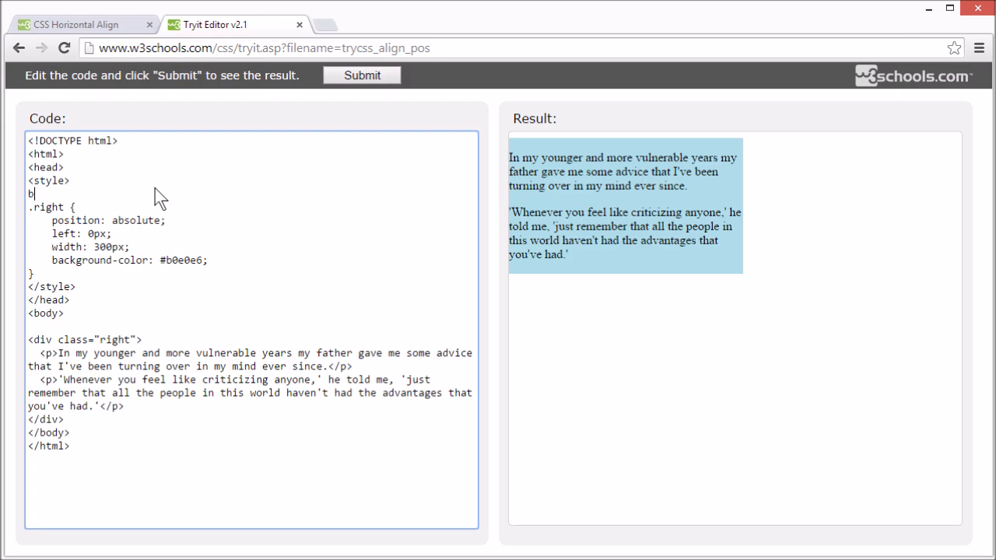
Step: Add body {padding: 0; margin: 0} and rerun so the box sits flush left
type("ody")
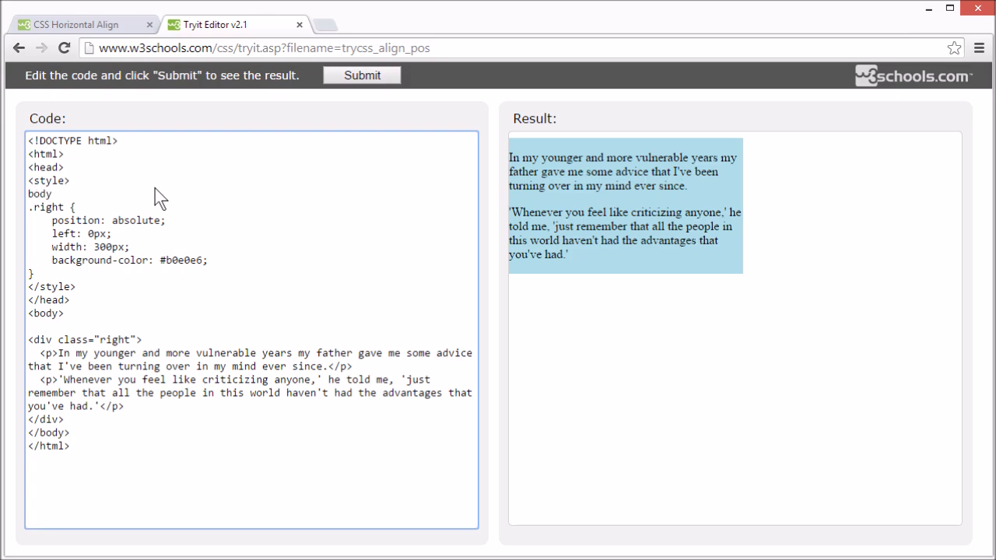
type("{}")
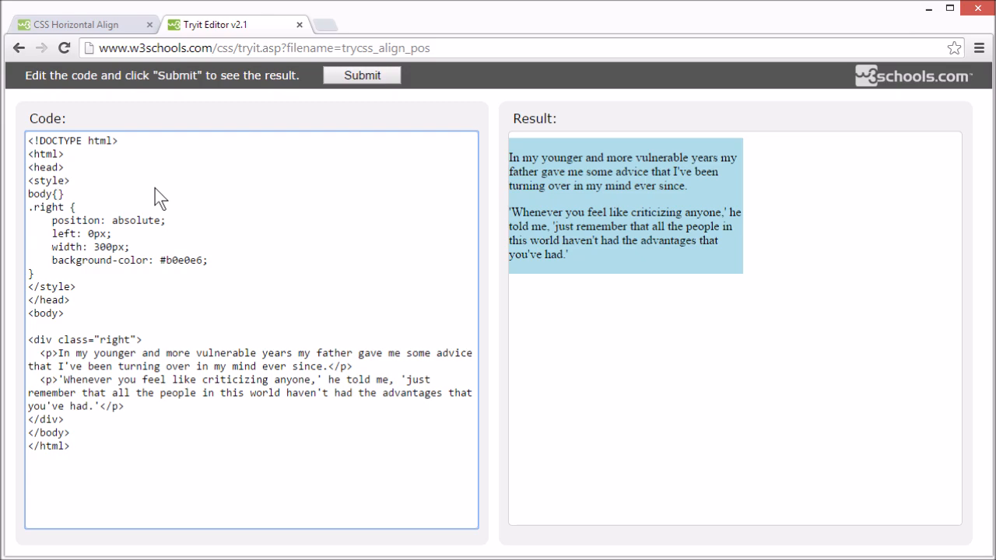
type("paddo")
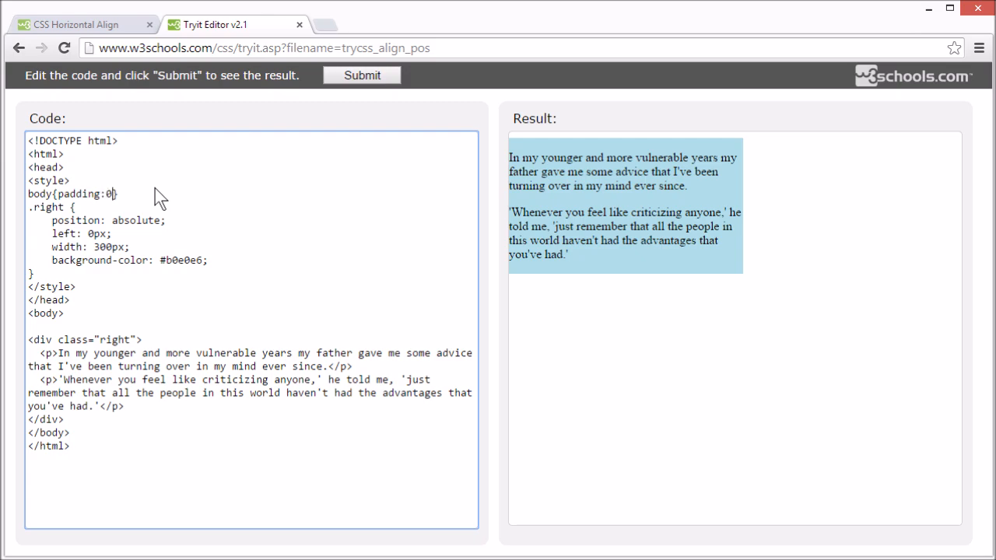
type(";margin:0")
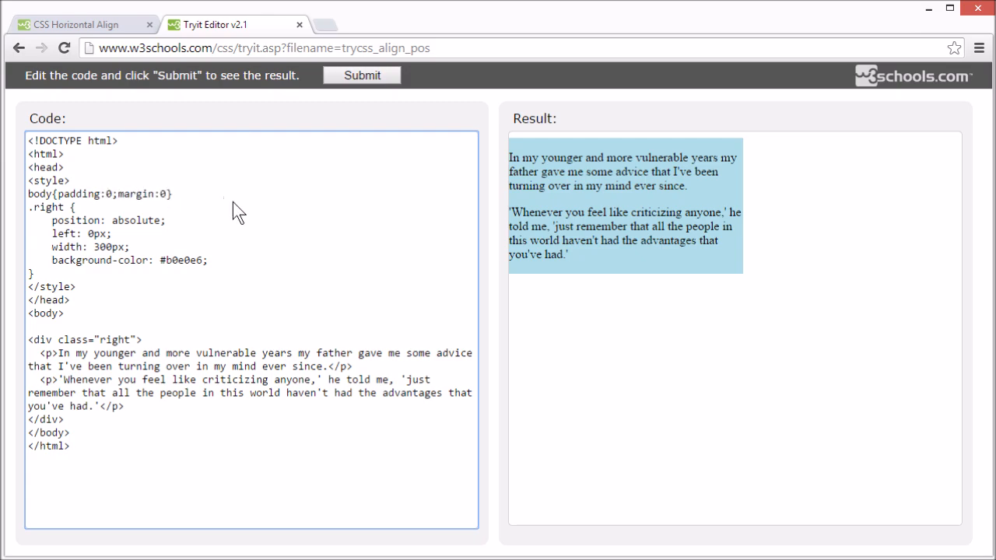
mouse_move(540, 145)
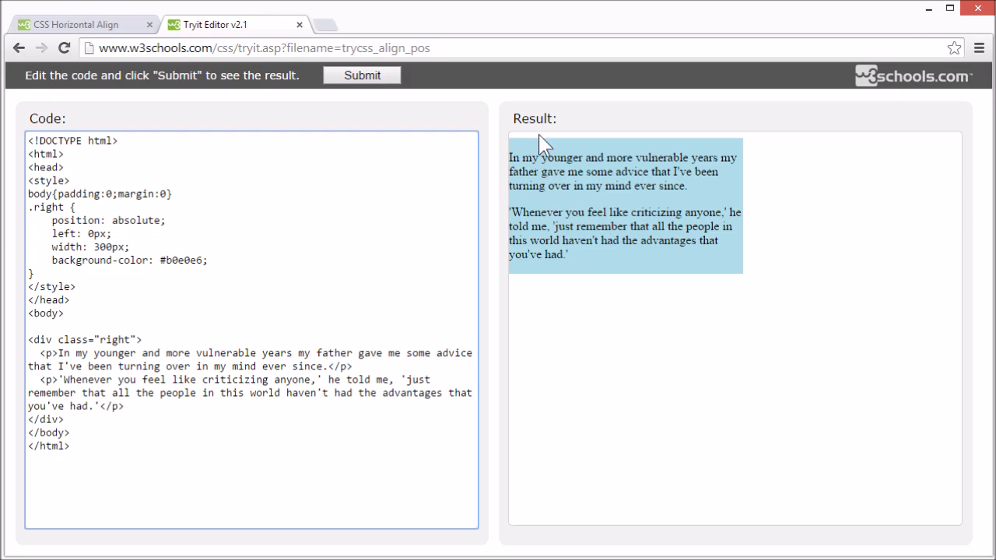
mouse_move(555, 149)
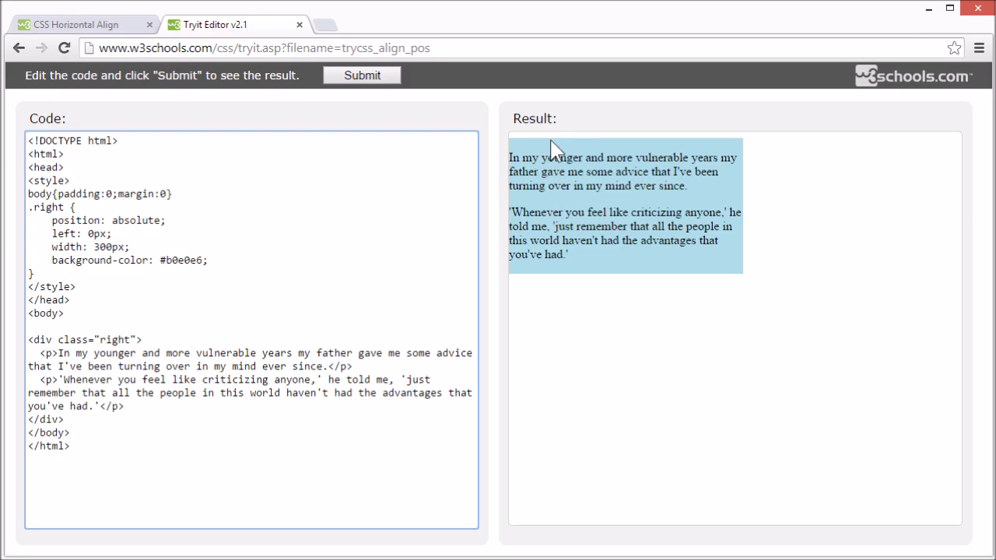
left_click(361, 75)
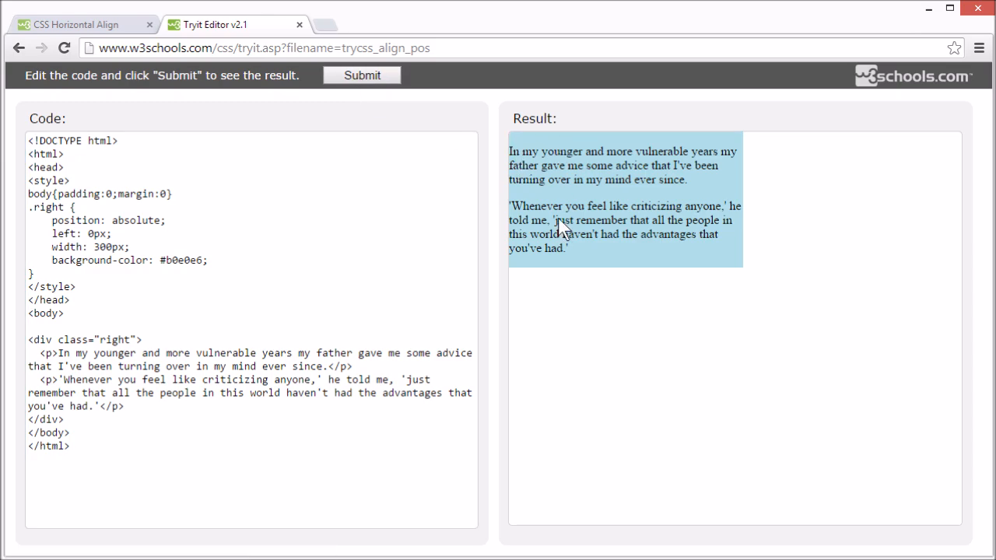
mouse_move(624, 291)
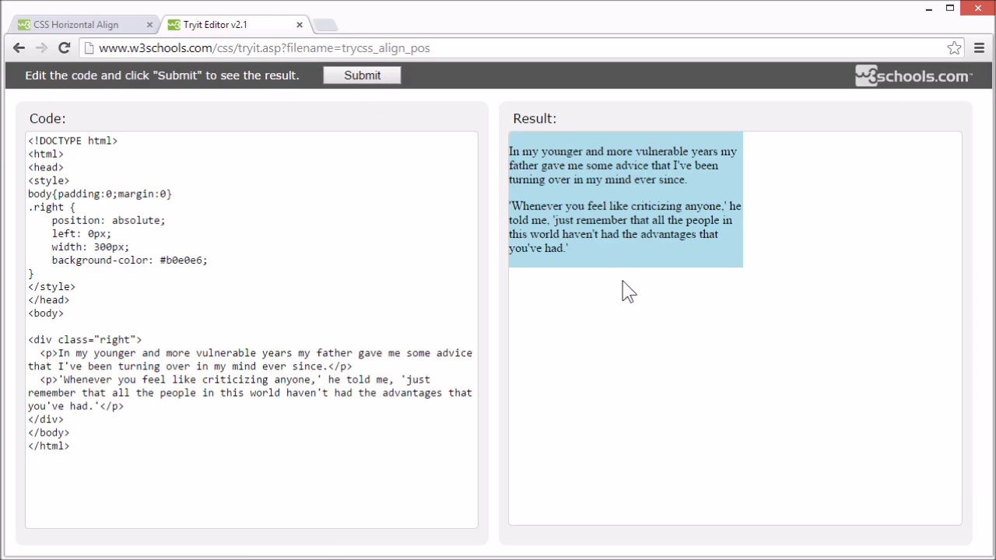
mouse_move(640, 312)
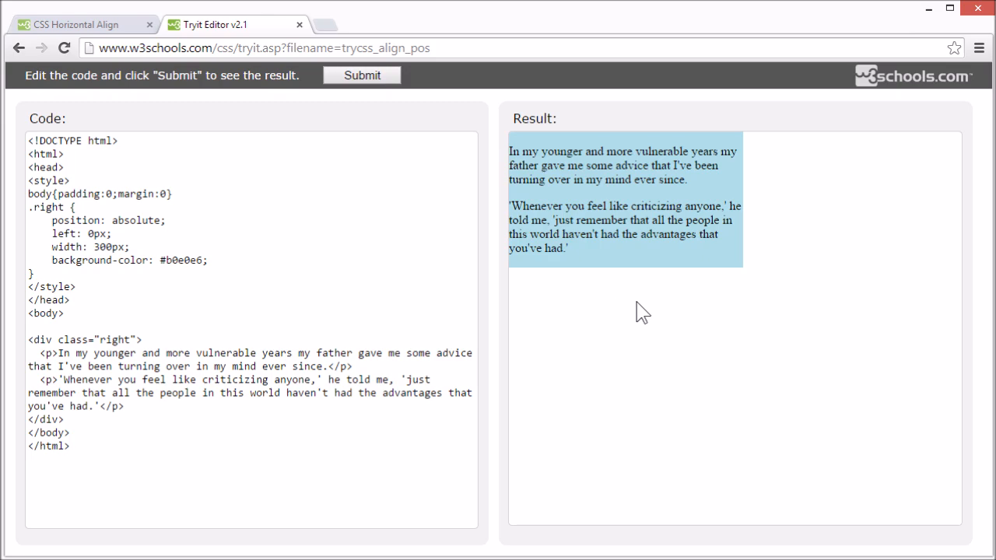
mouse_move(955, 286)
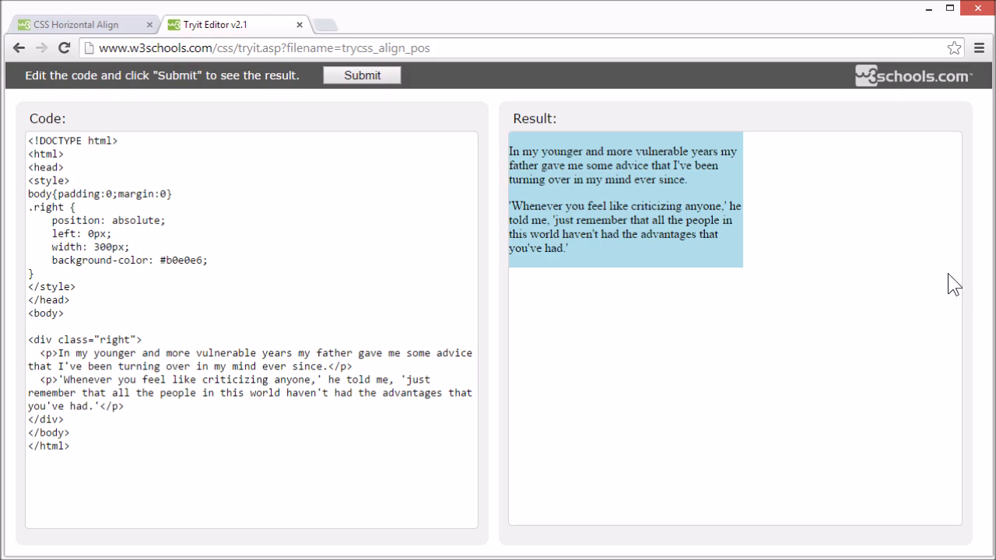
mouse_move(234, 206)
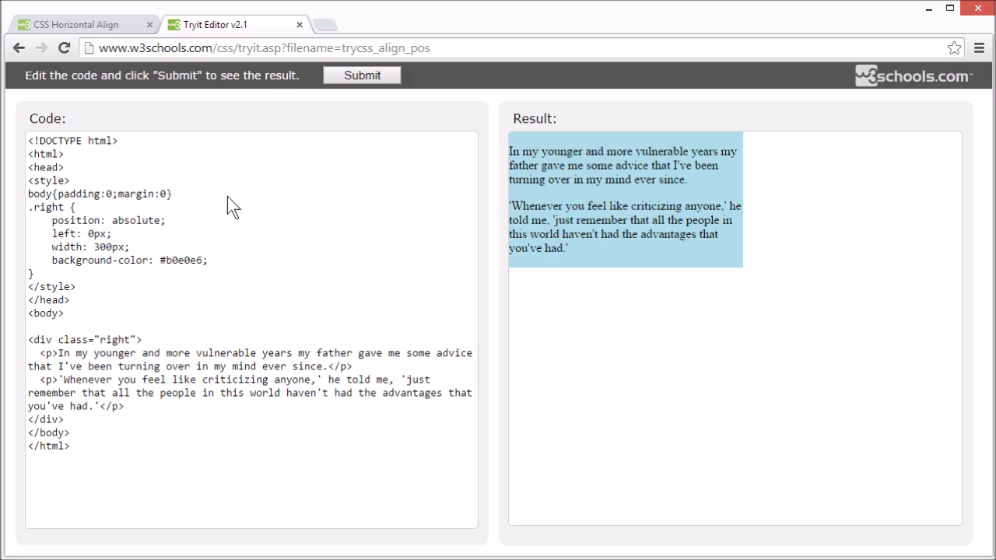
double_click(60, 140)
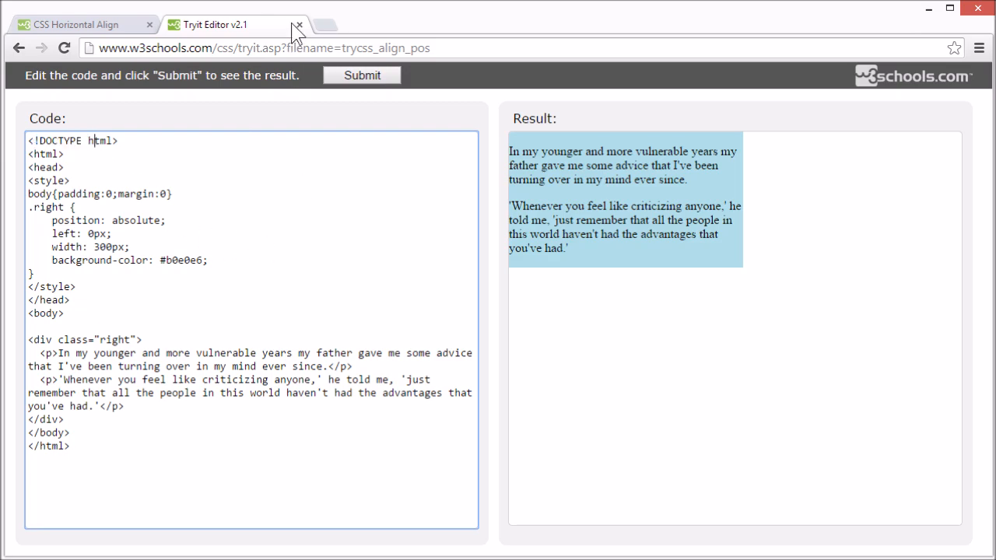
Step: Close the absolute-positioning demo and scroll the tutorial toward the float section
left_click(295, 24)
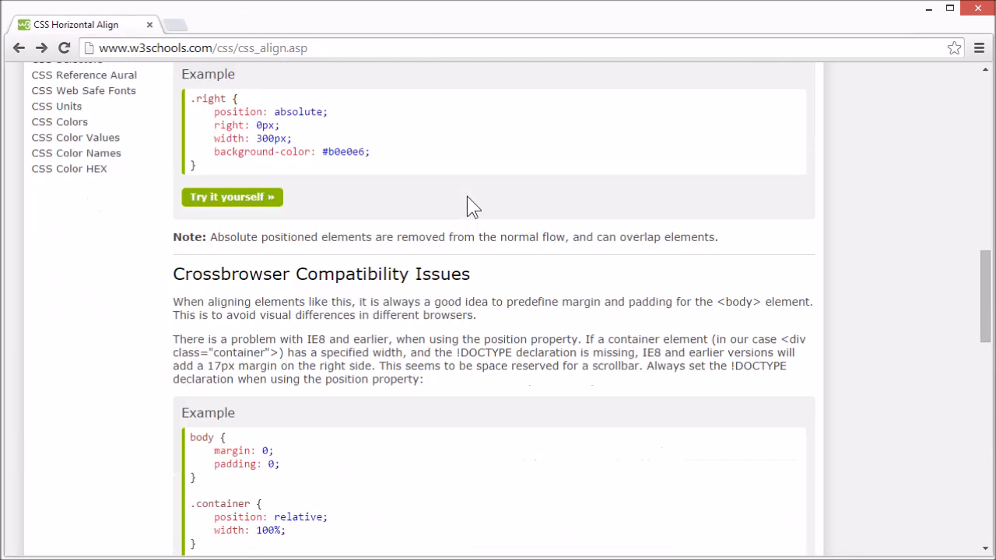
scroll("down", 3)
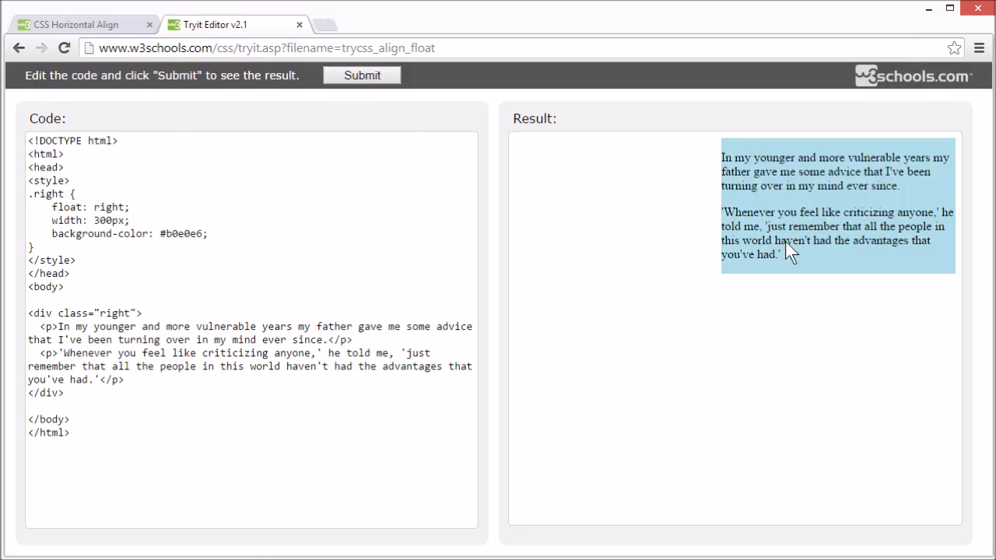
mouse_move(881, 234)
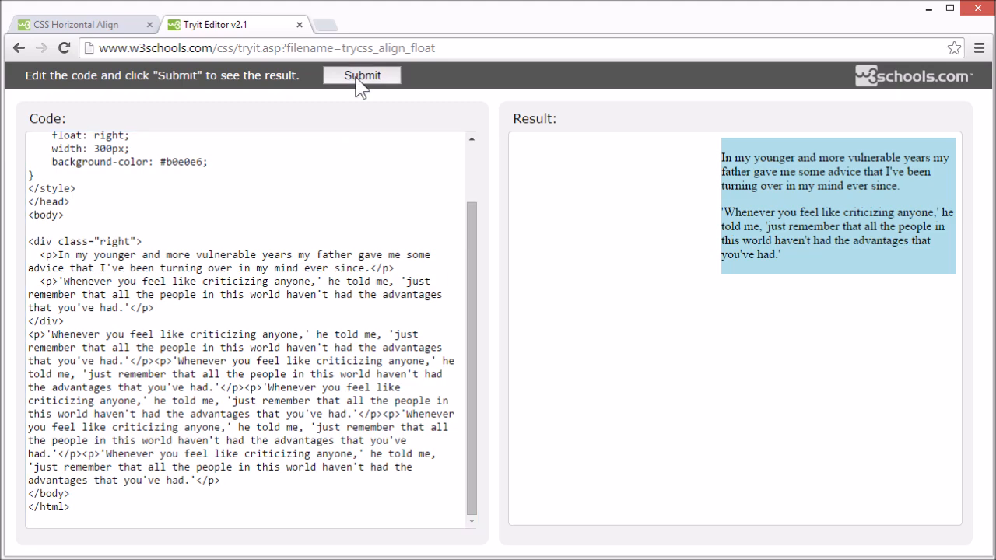
Step: Run the float-right demo with extra paragraphs, then delete them and rerun
left_click(361, 75)
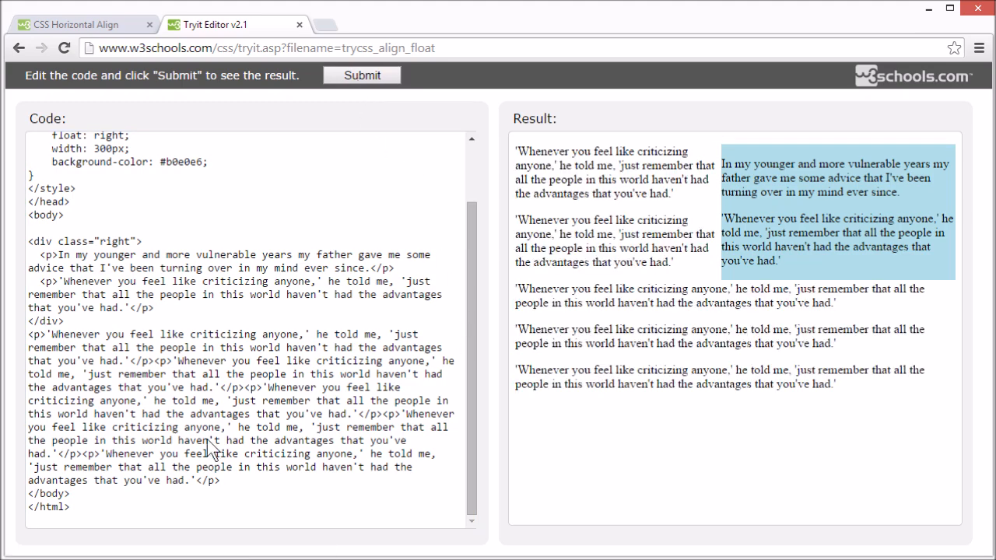
left_click_drag(28, 333, 220, 480)
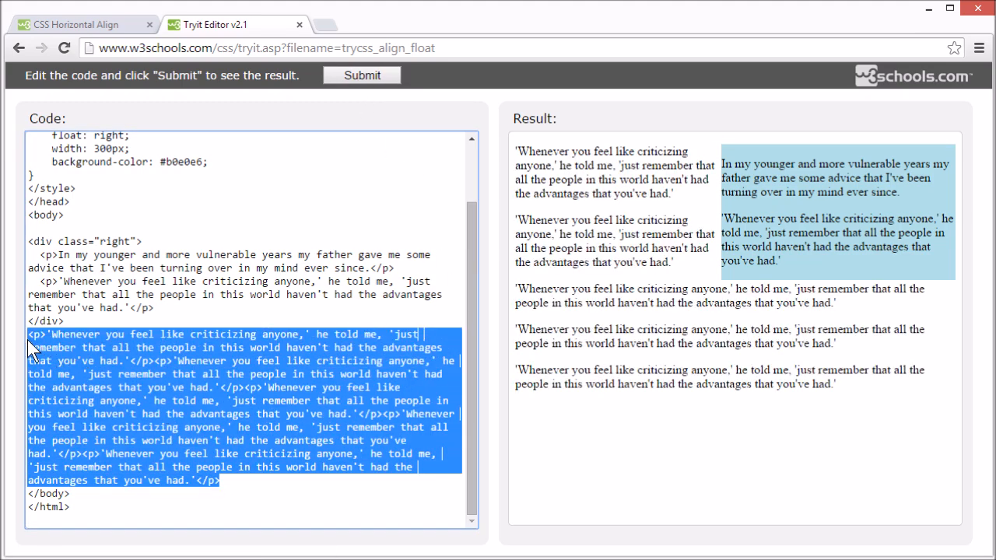
mouse_move(56, 340)
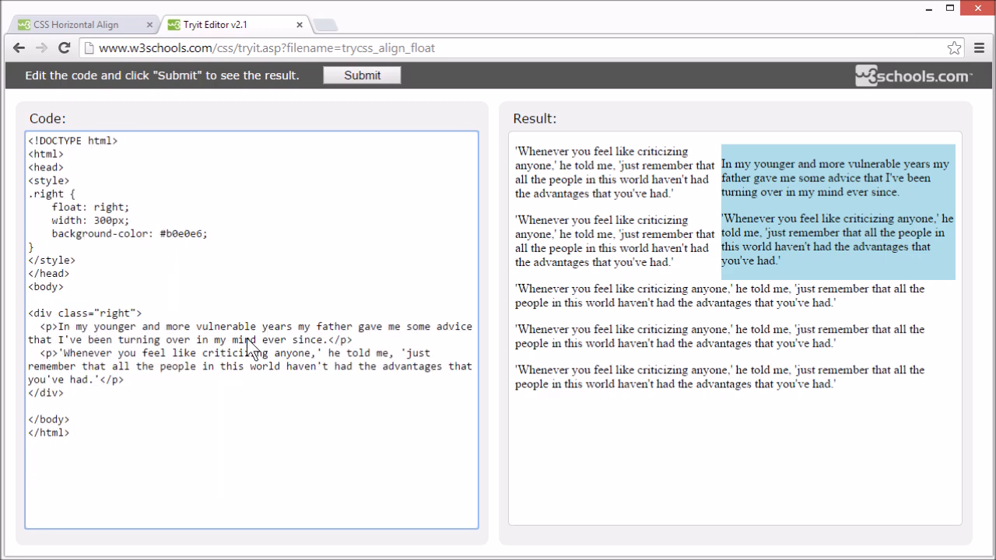
left_click(361, 75)
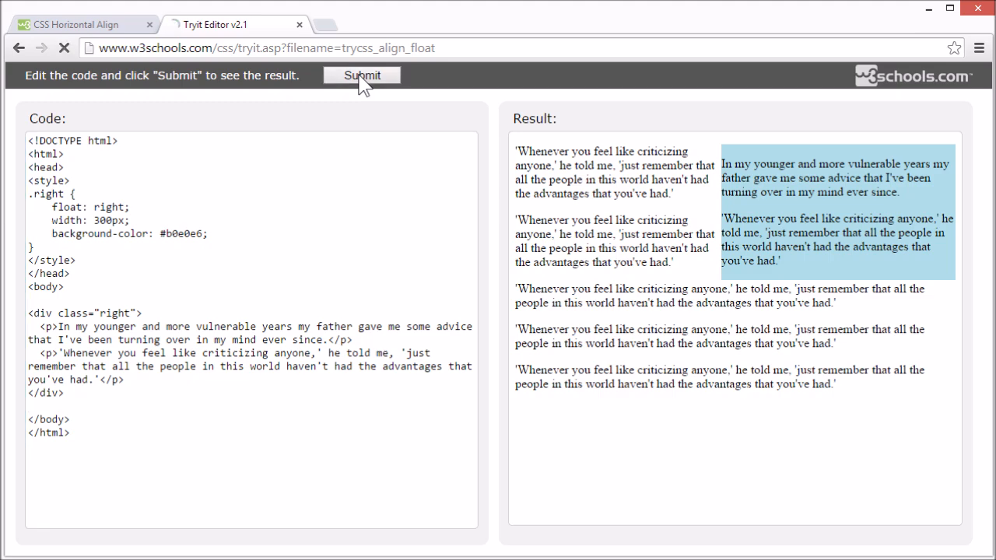
left_click(362, 75)
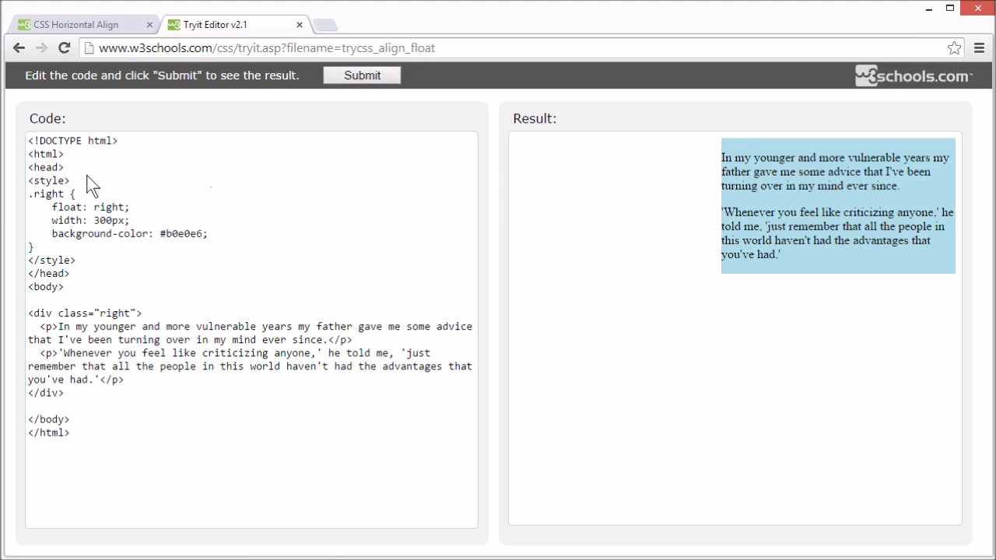
Step: Change float: right to float: left in the .right rule and rerun
left_click(278, 251)
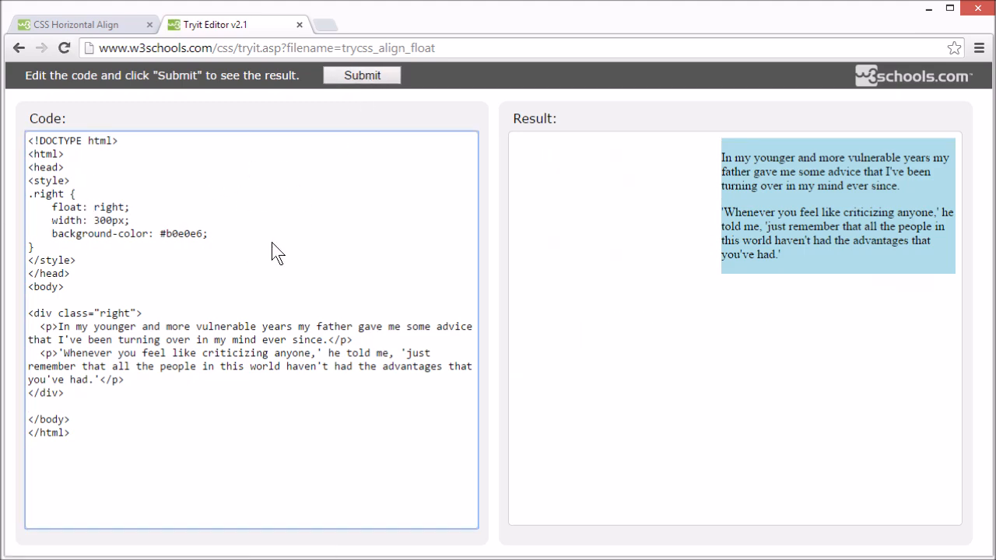
type("lef")
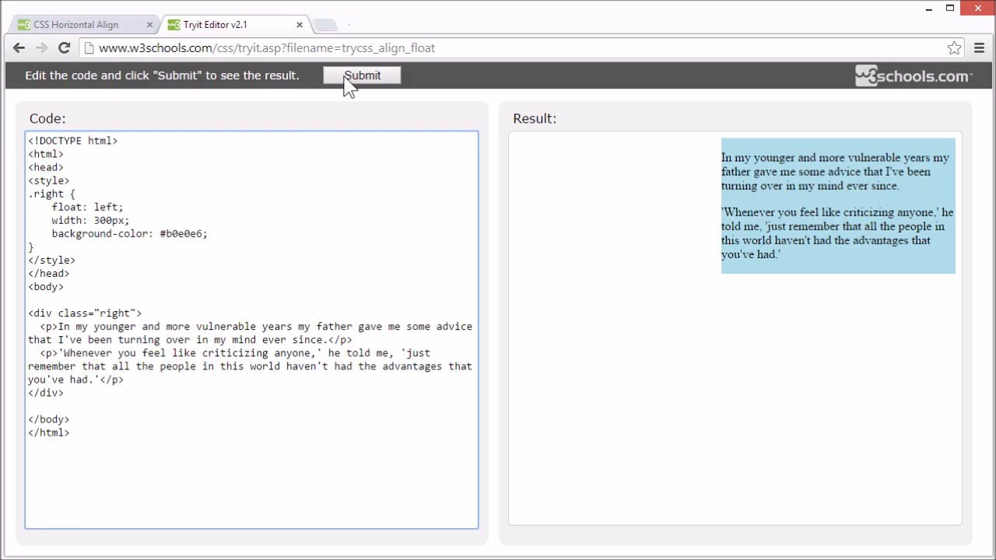
left_click(362, 75)
type("b")
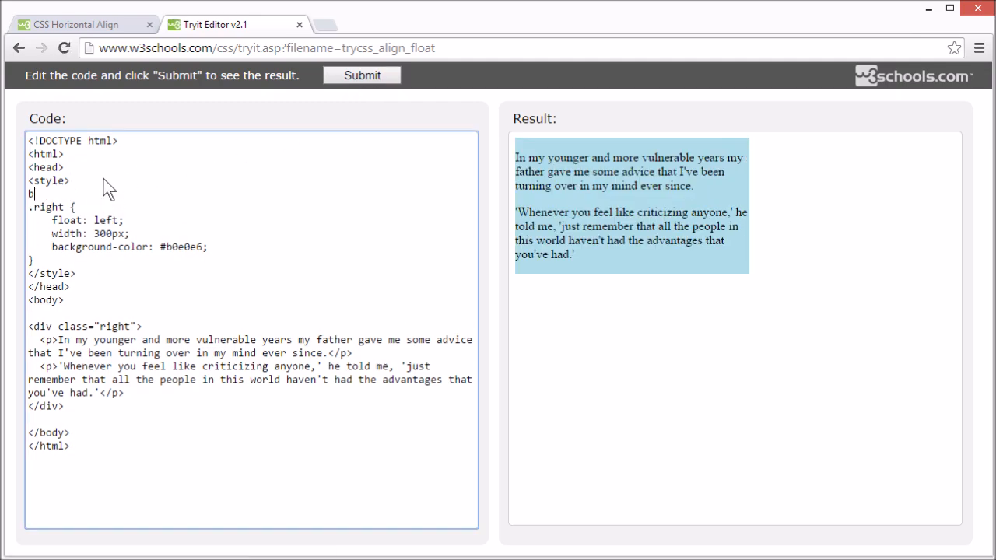
Step: Add body {margin: 0; padding: 0} to the float demo and rerun
type("ody")
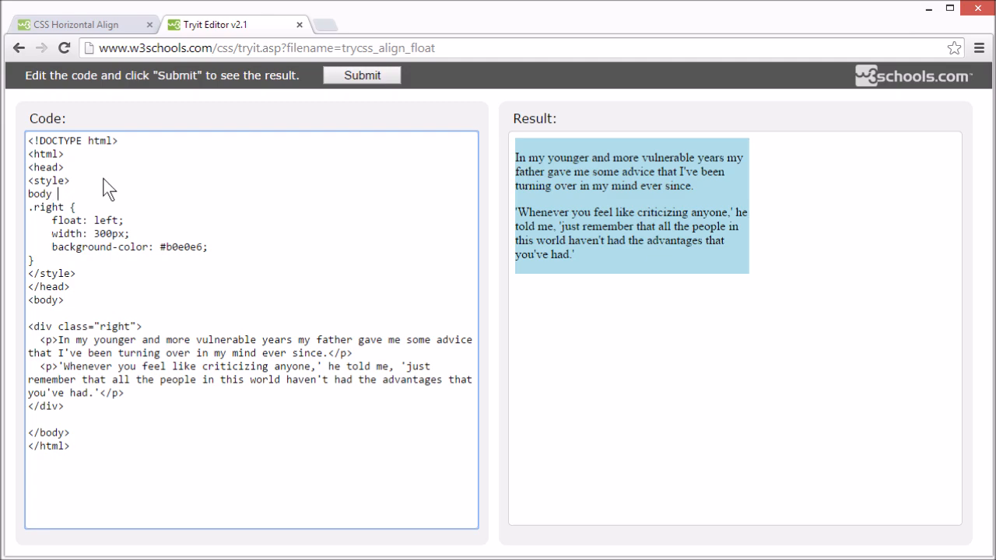
type("{}")
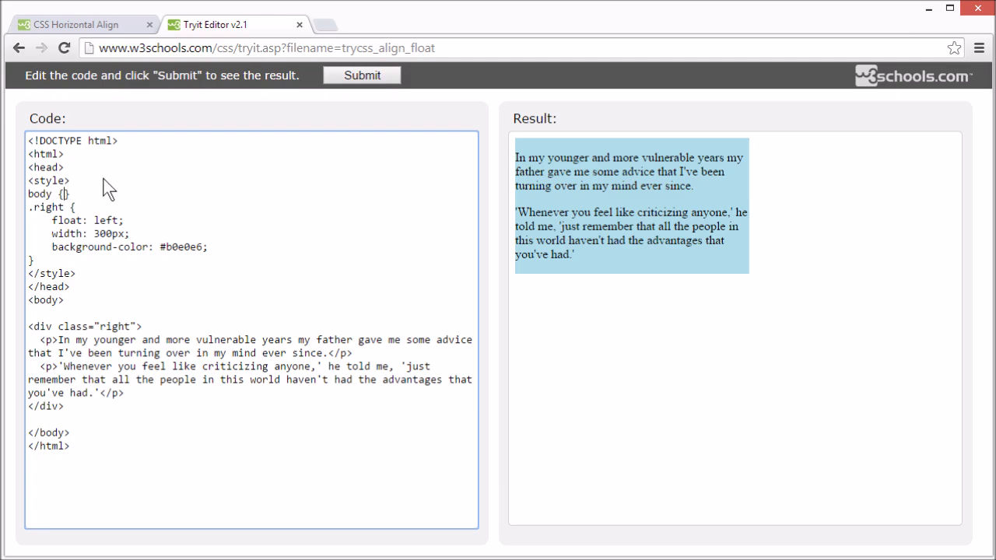
type("margin")
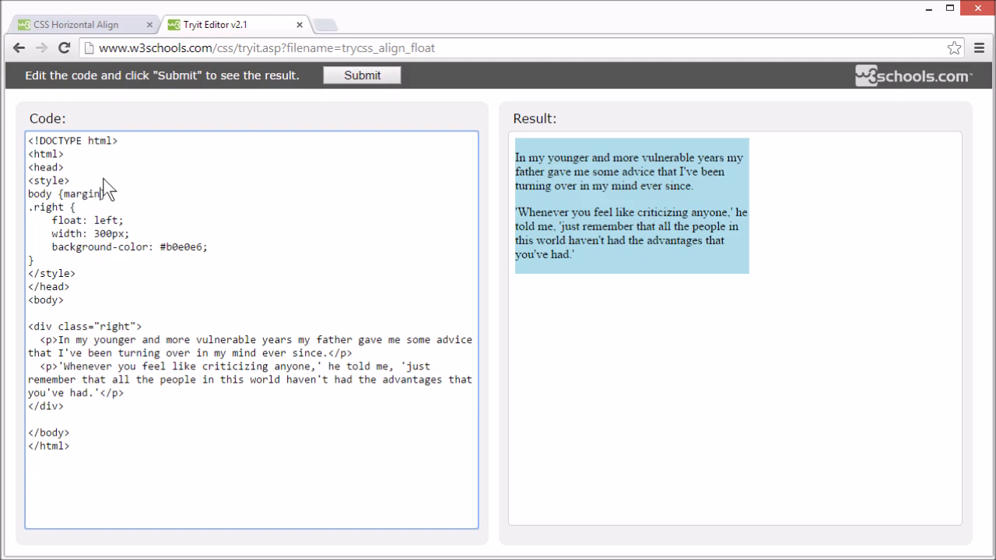
type("padding:0")
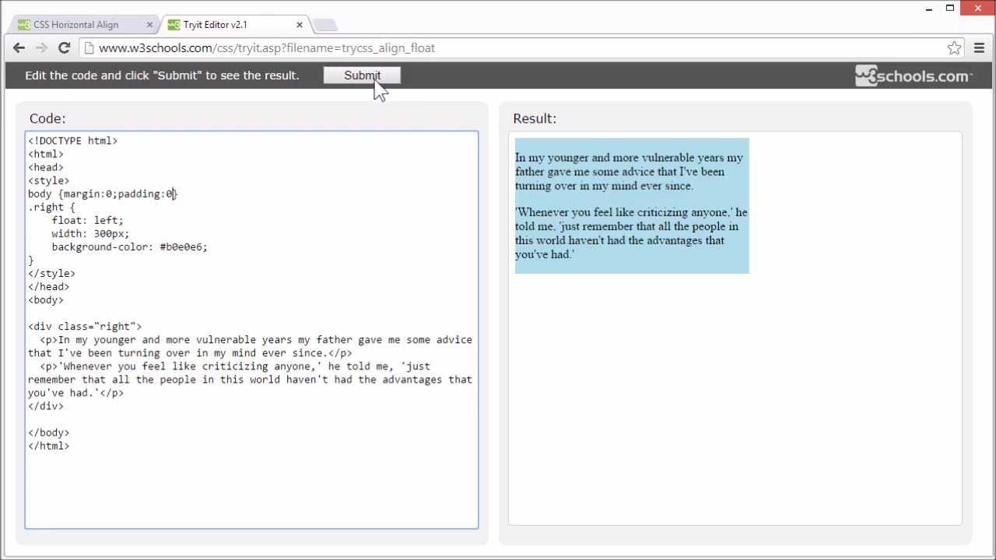
left_click(362, 74)
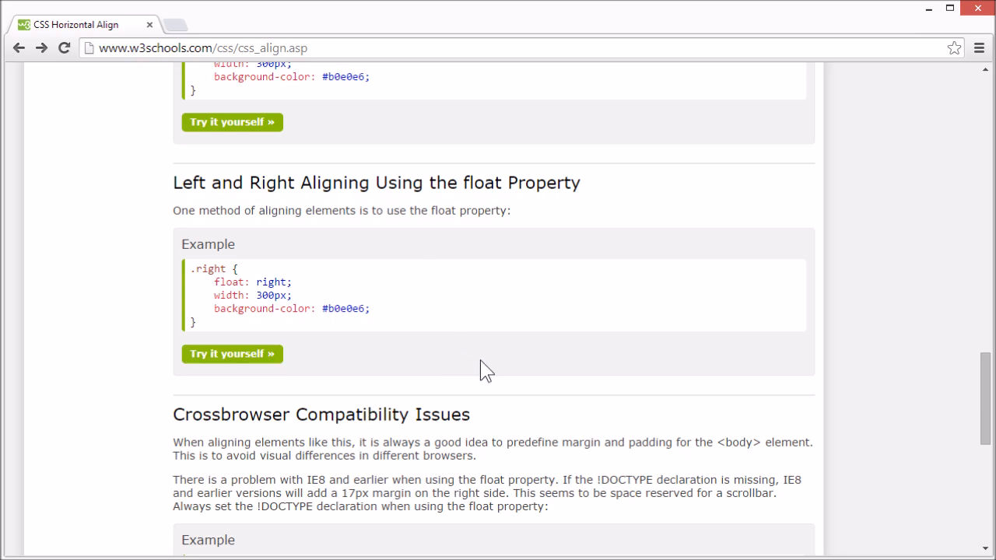
mouse_move(483, 371)
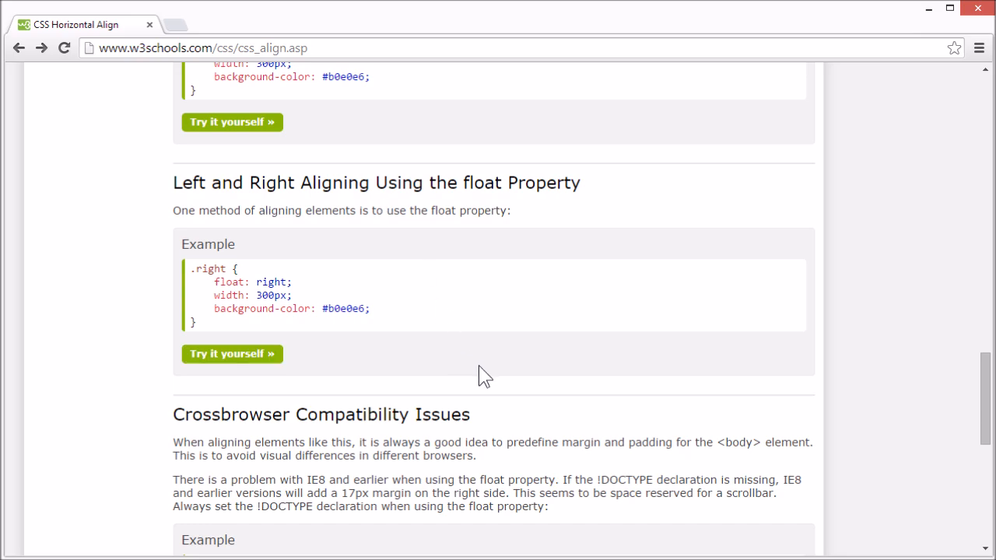